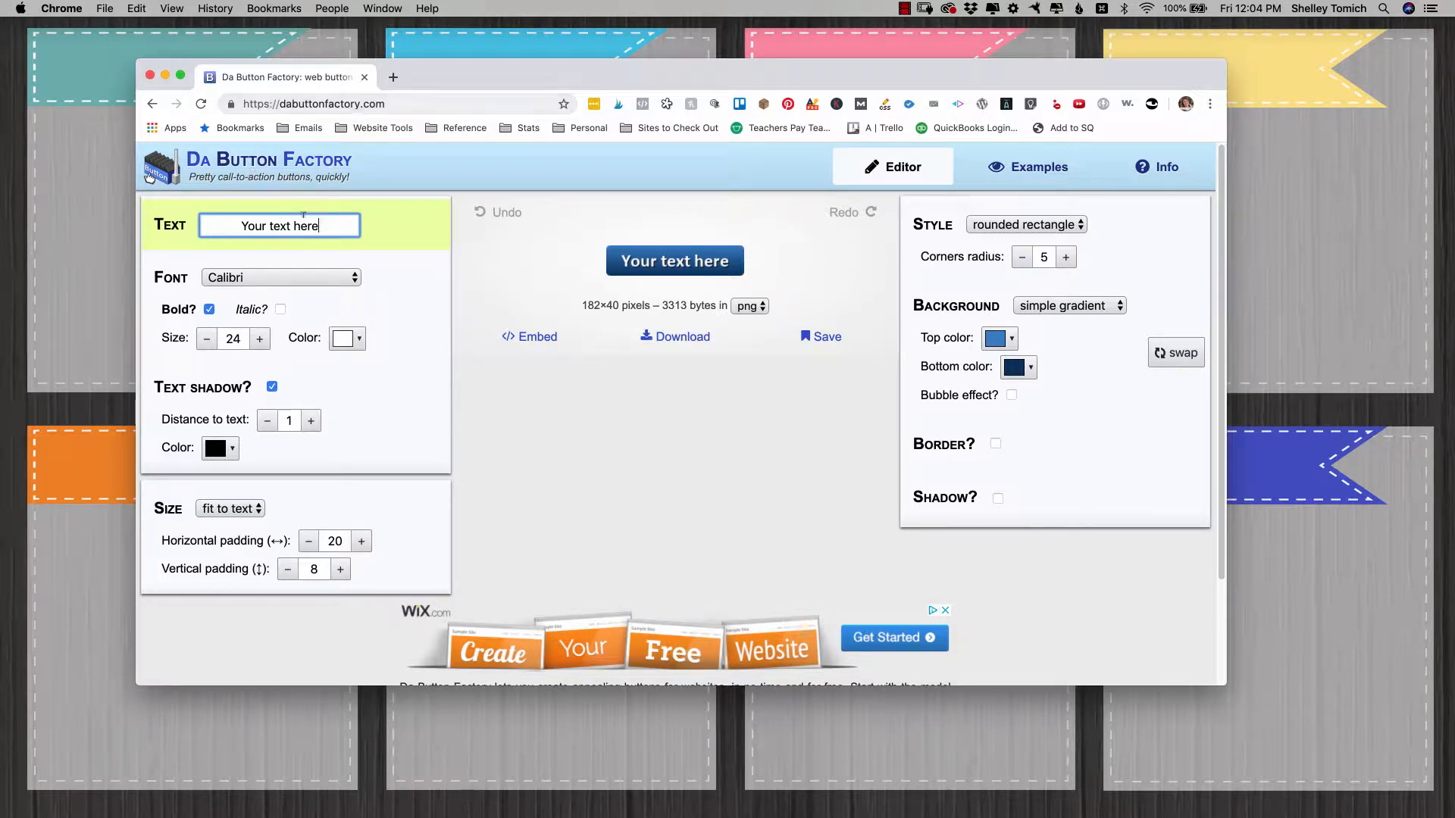
- Replace the button's placeholder label with the text 'Go Now!'
double_click(305, 226)
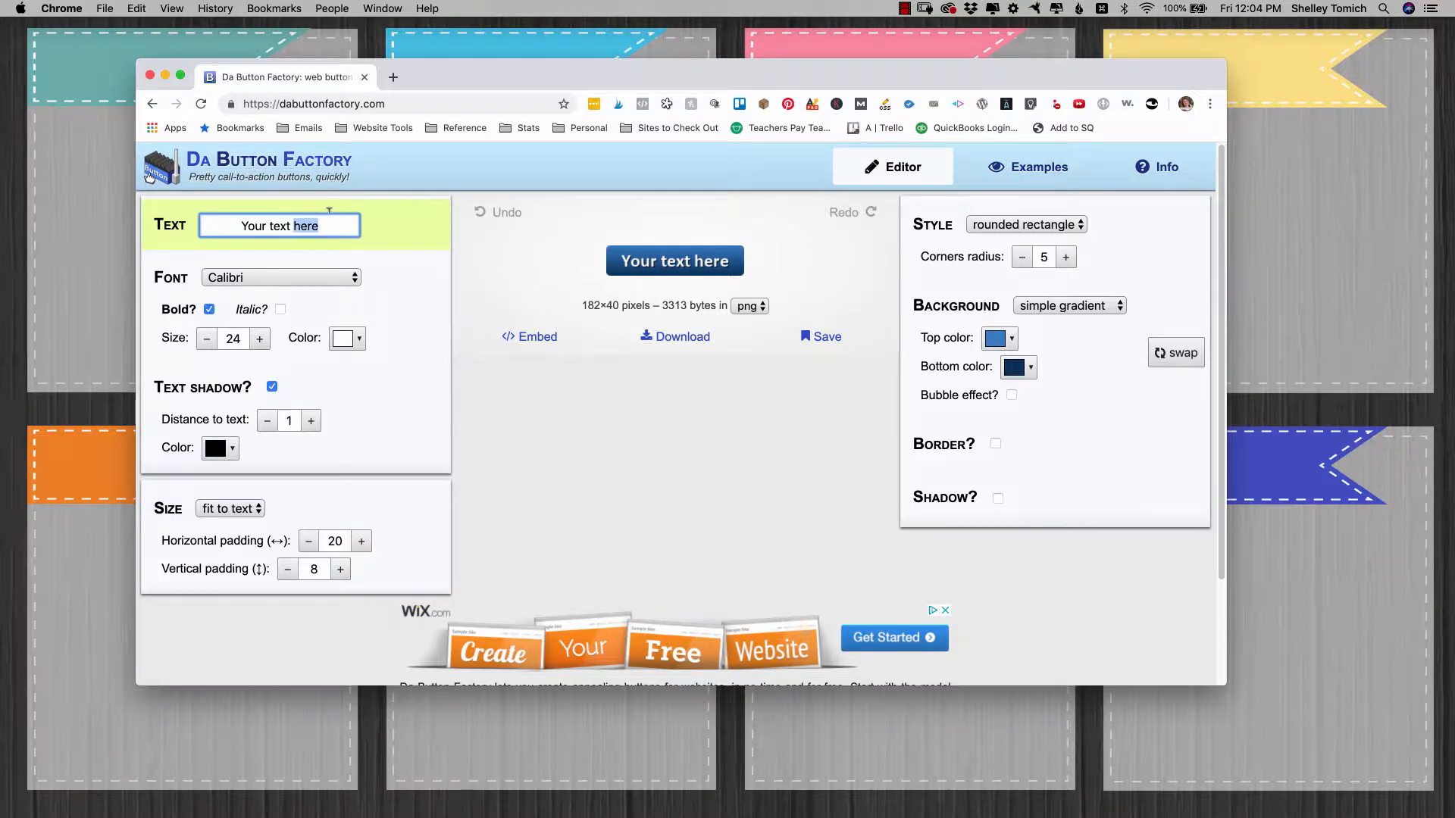
text(Get)
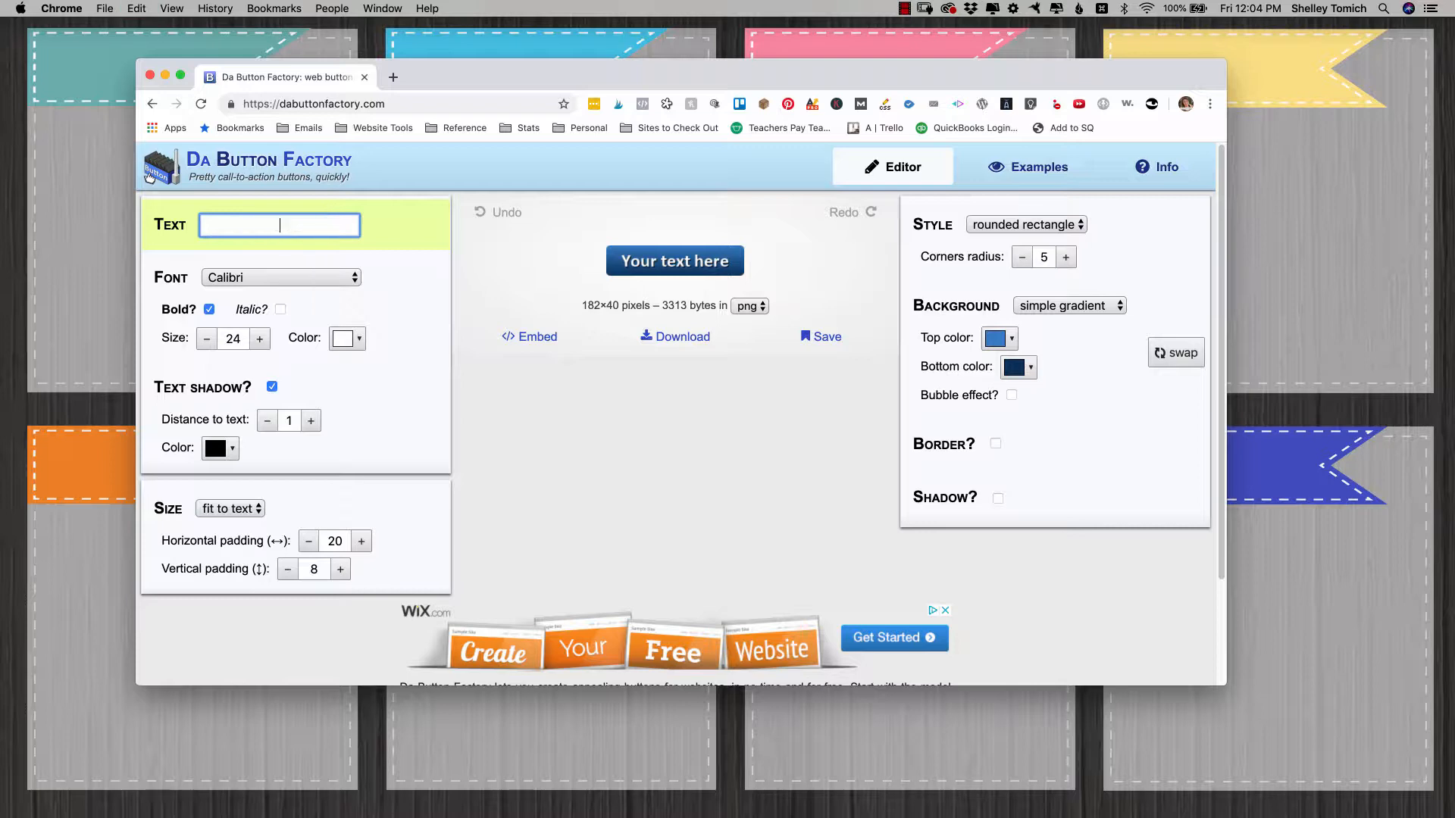
text(G)
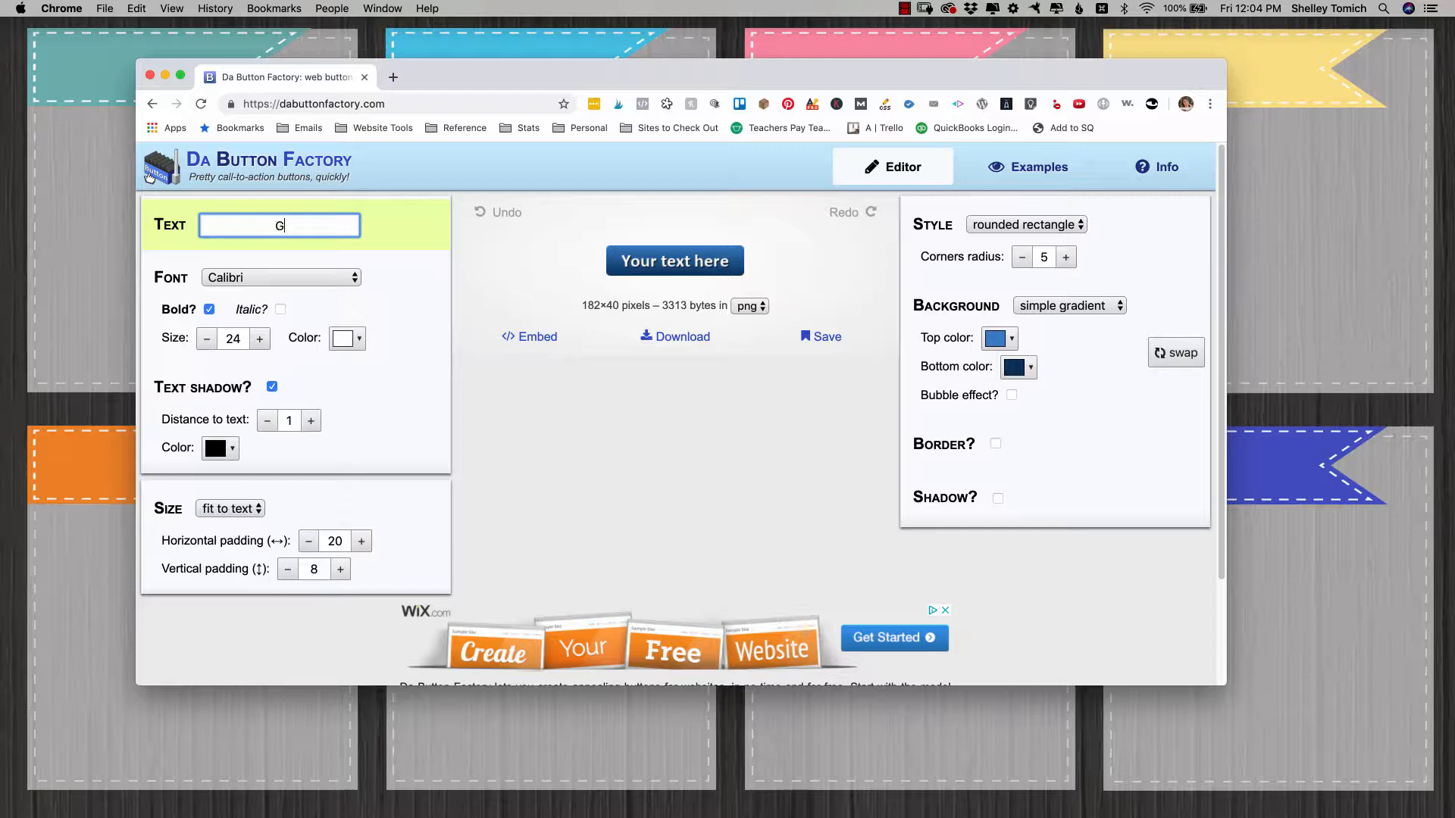
text(o Now!)
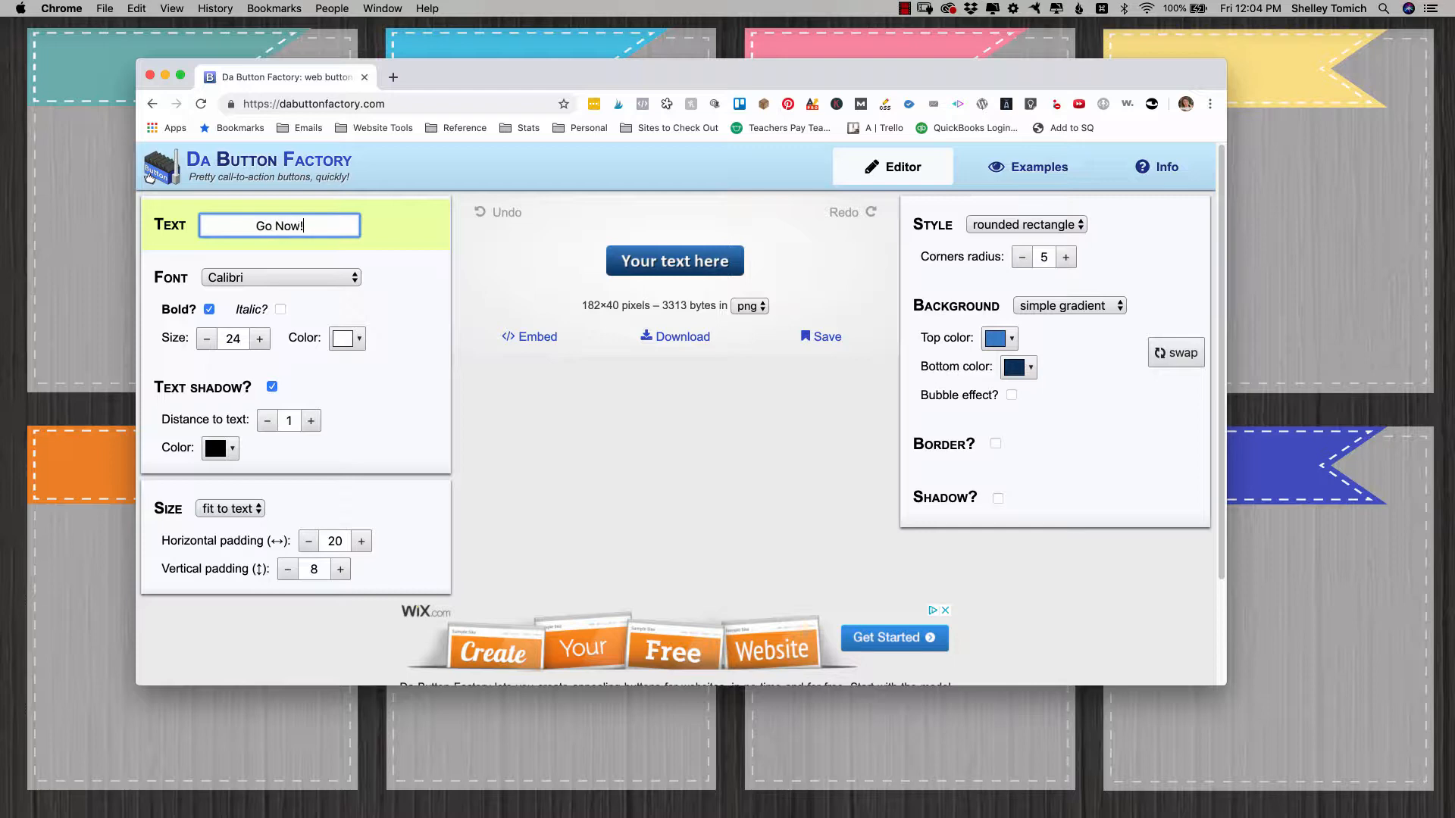
click(280, 278)
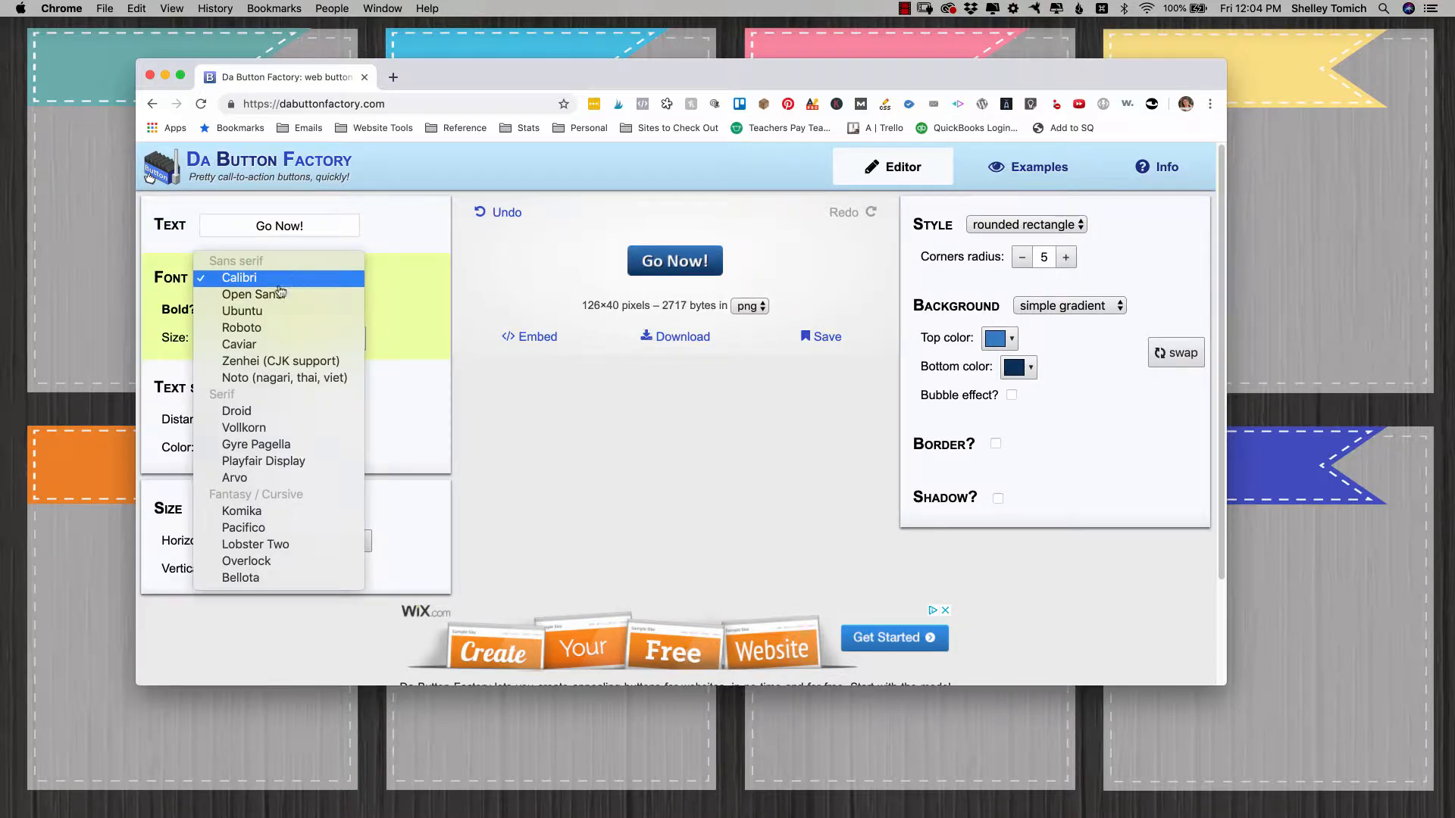
- Use the Open Sans font, disable the text shadow, and set horizontal padding to 22
click(252, 294)
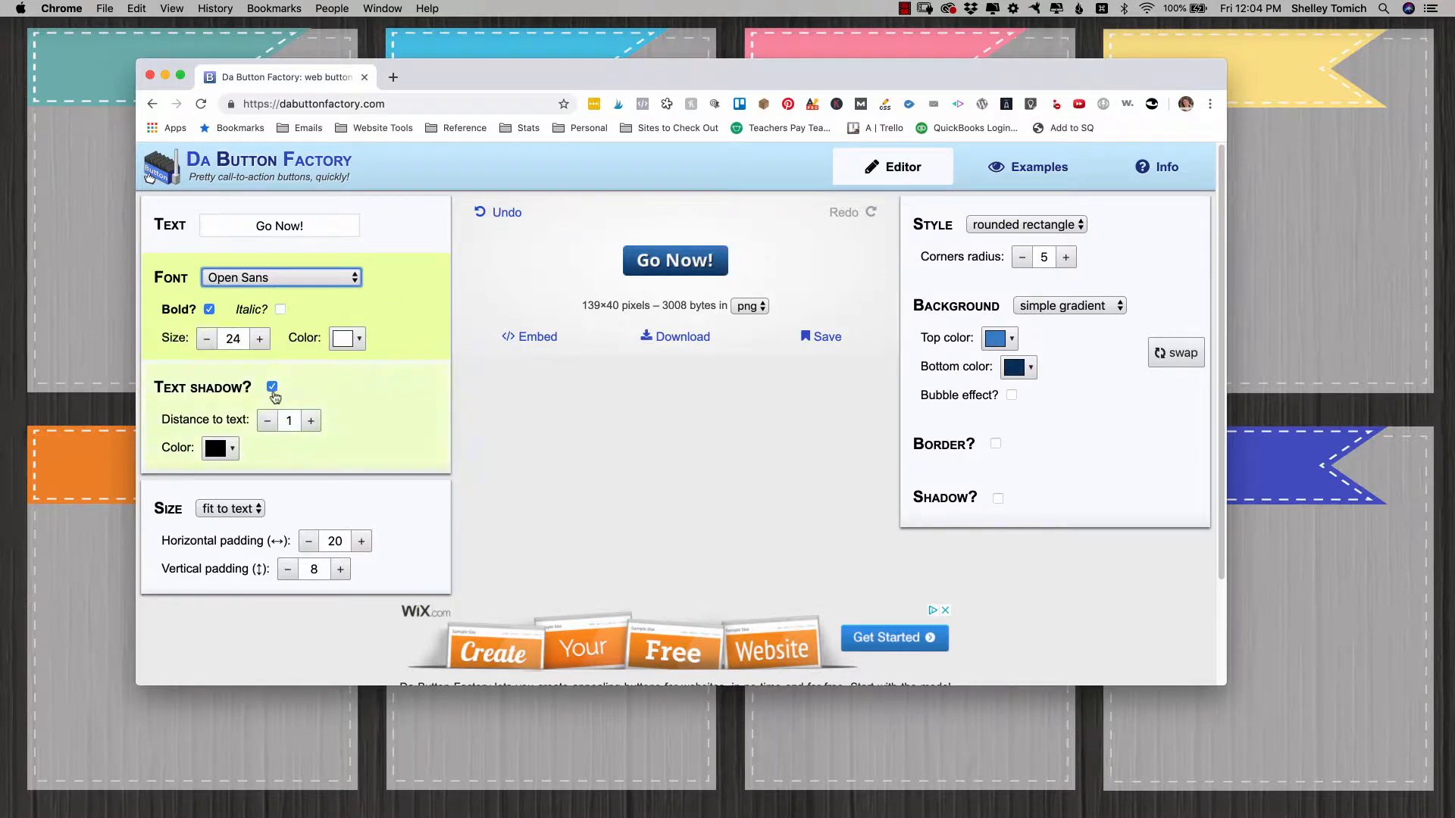
click(272, 388)
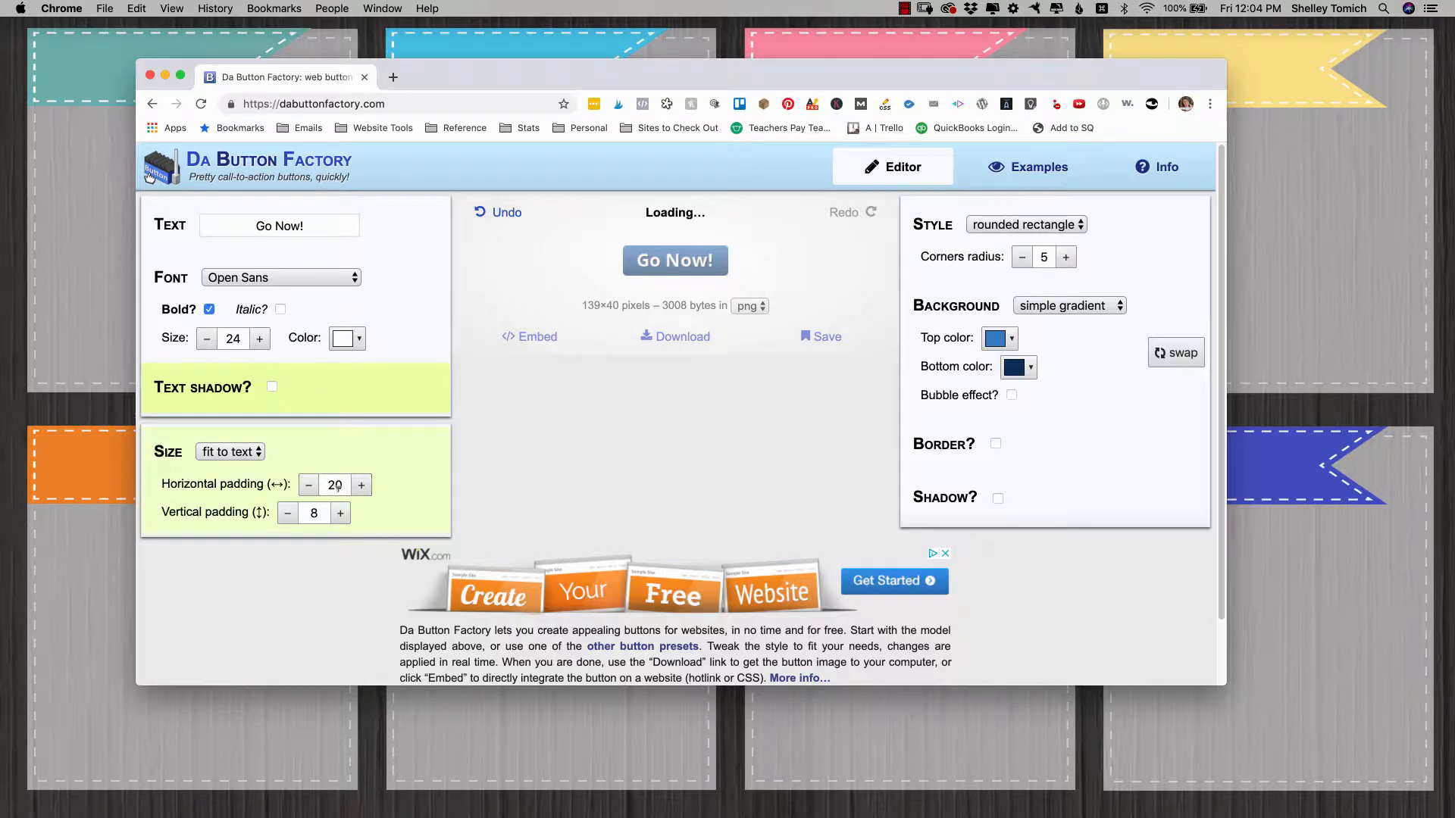
click(360, 484)
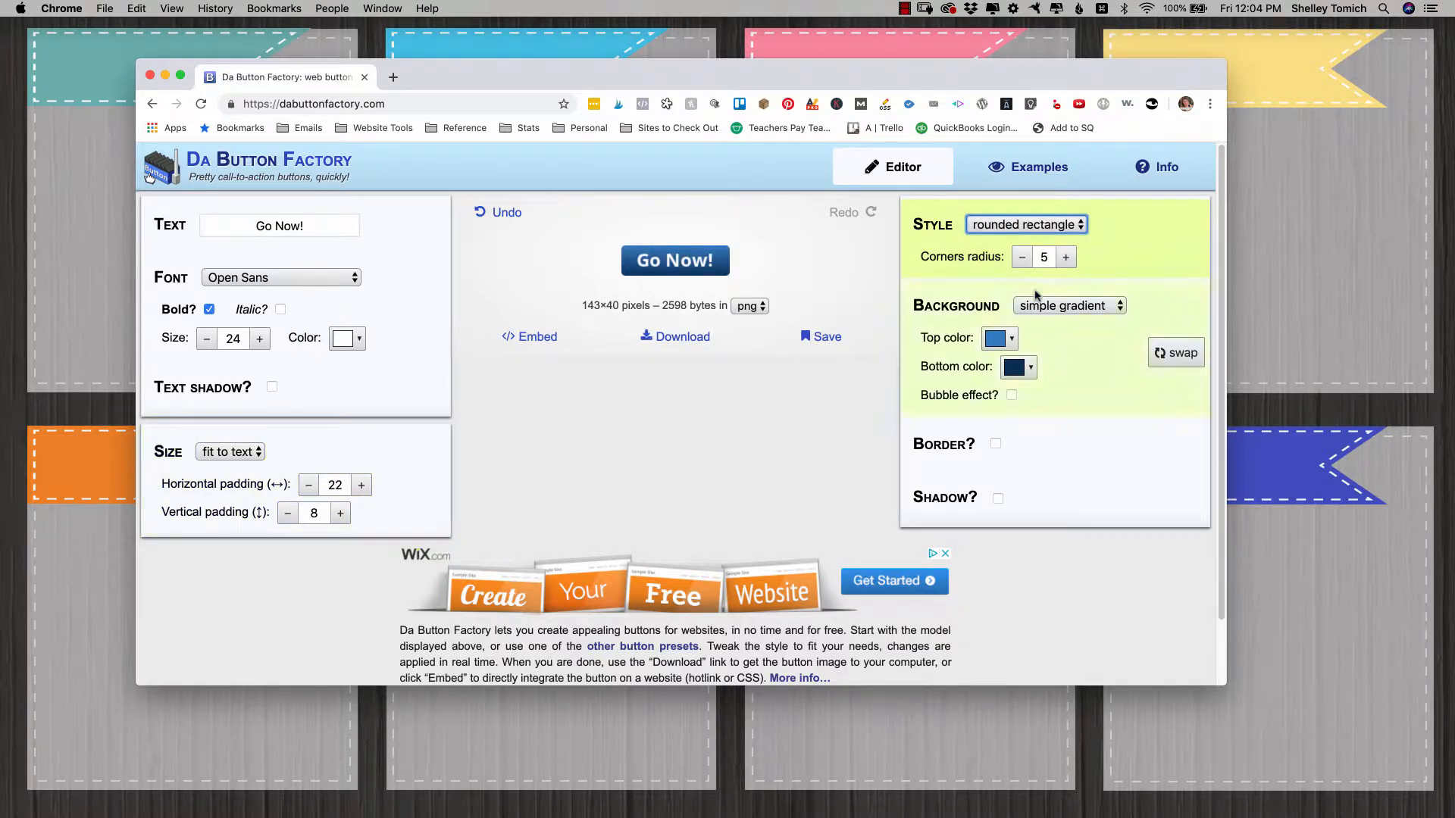
- Make both top and bottom gradient colours gold, lightening the top shade
click(993, 338)
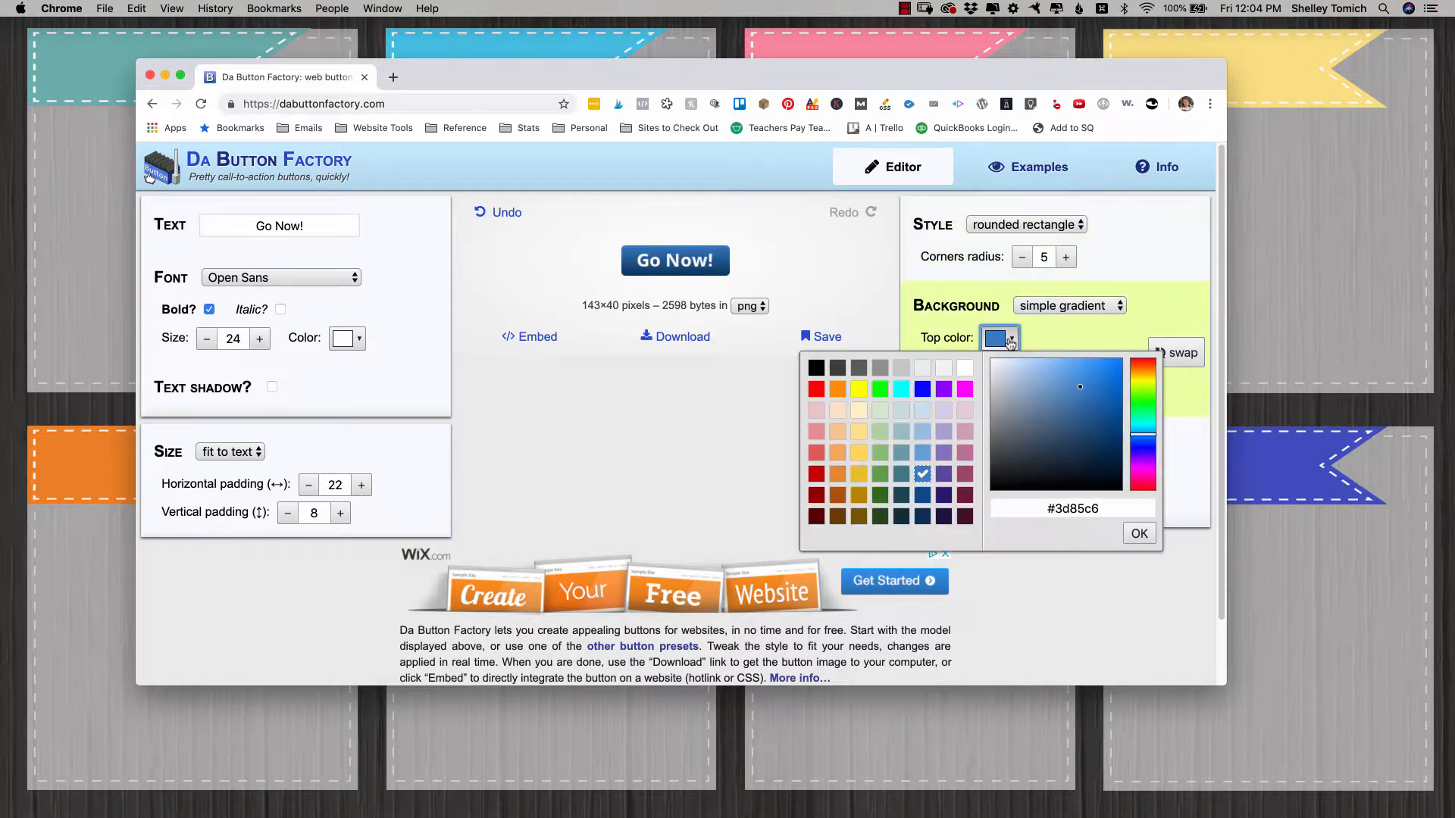
click(857, 473)
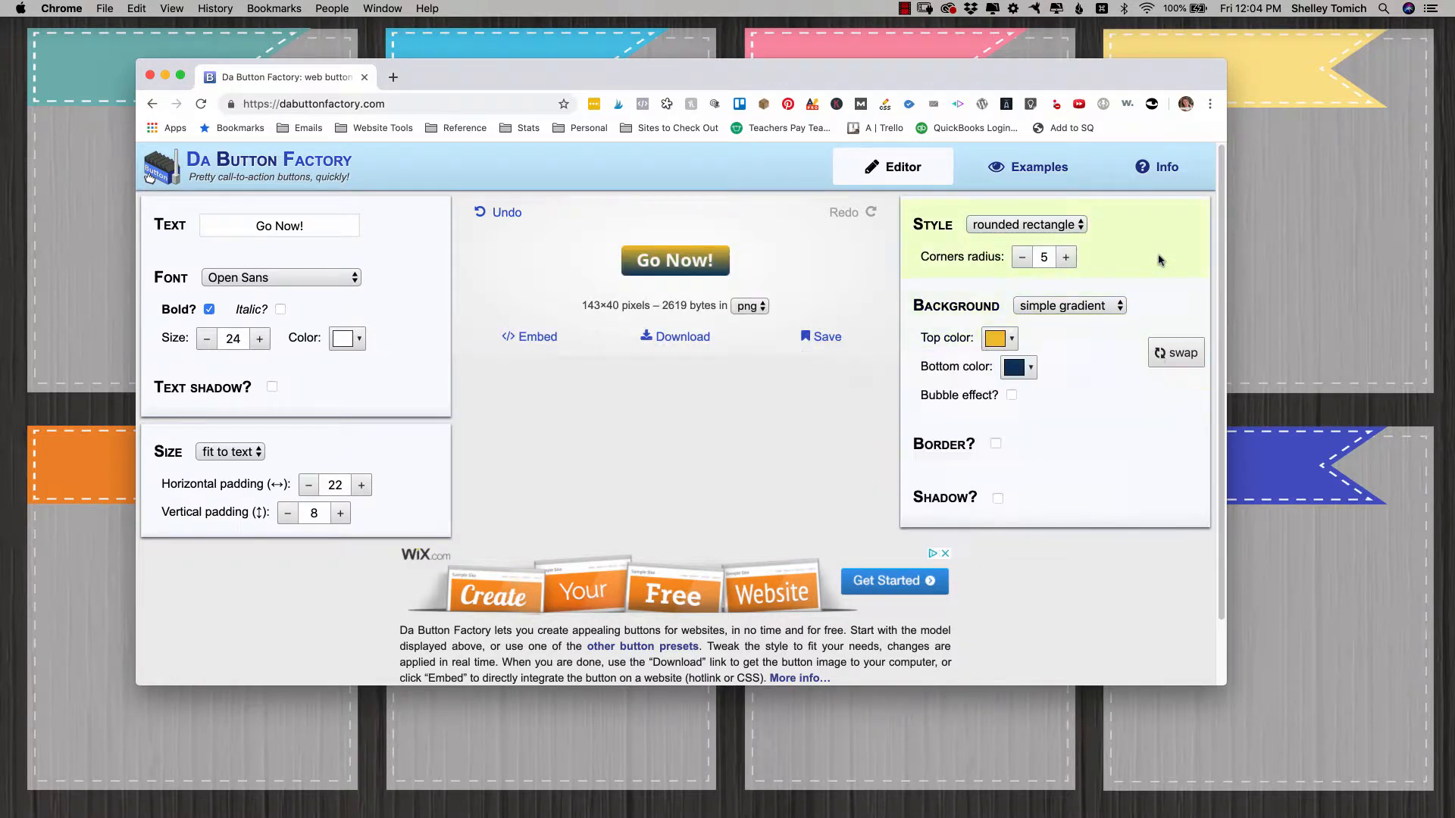
click(1017, 366)
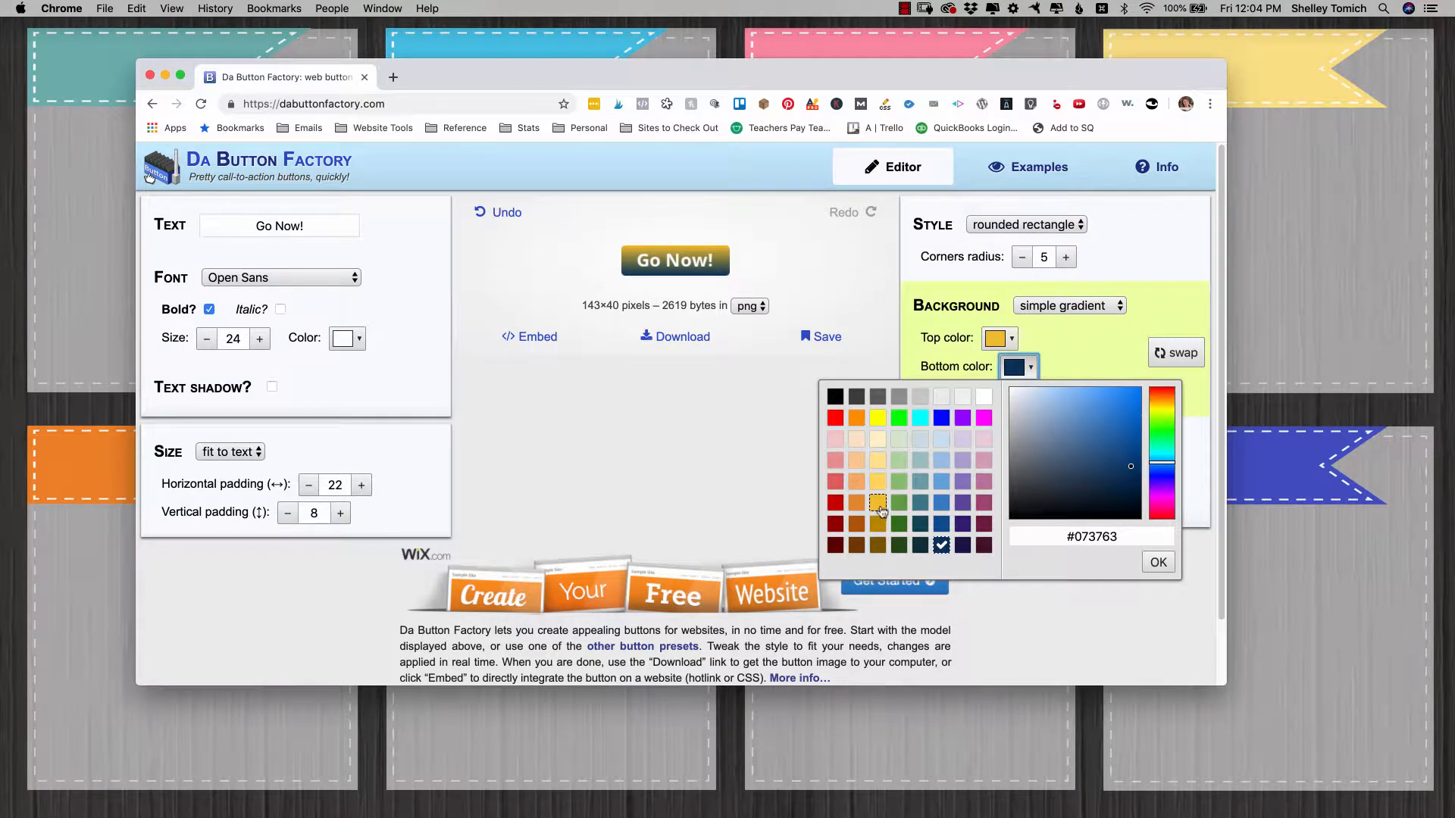
click(1010, 337)
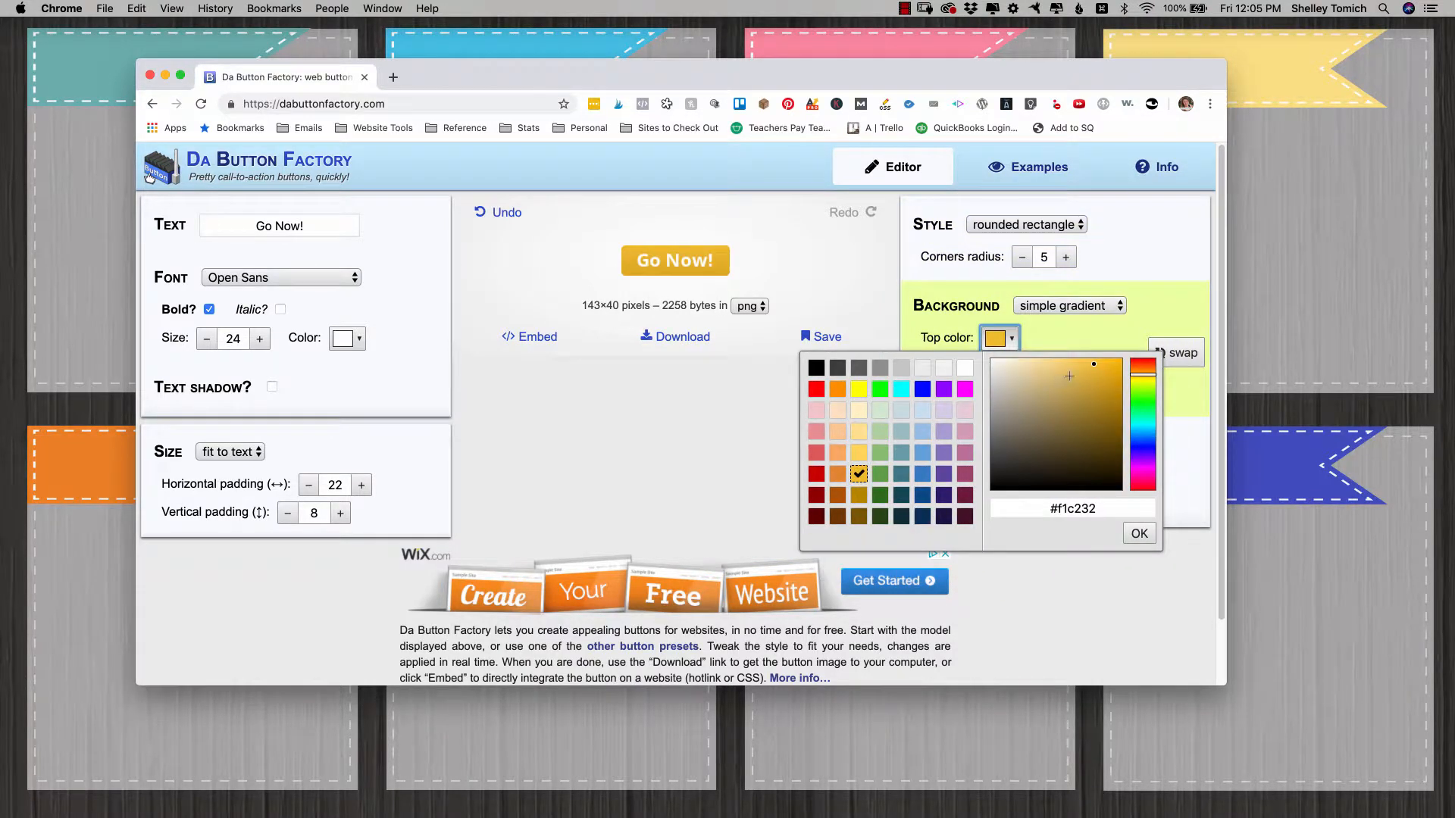
click(1071, 362)
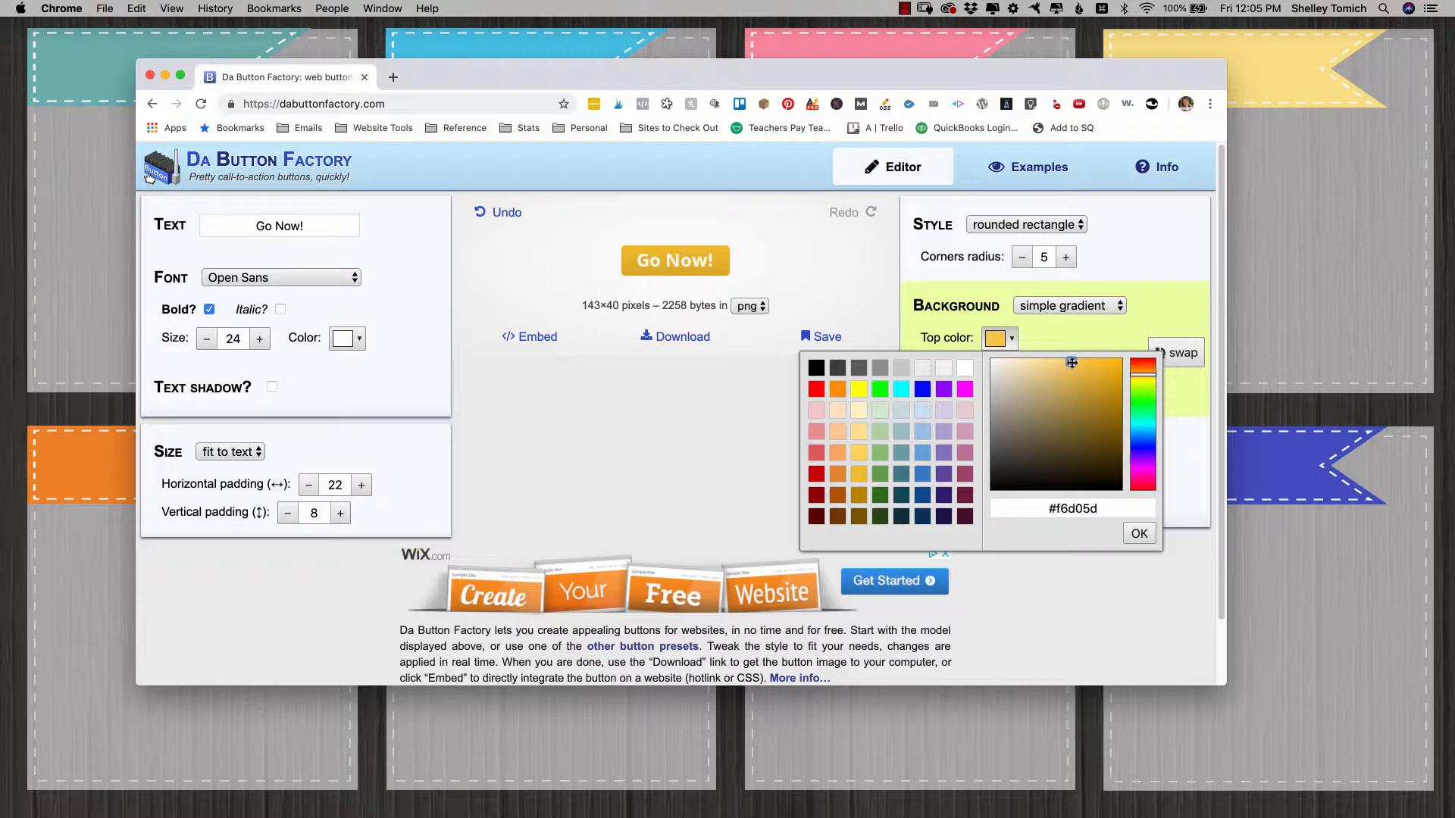
click(1140, 533)
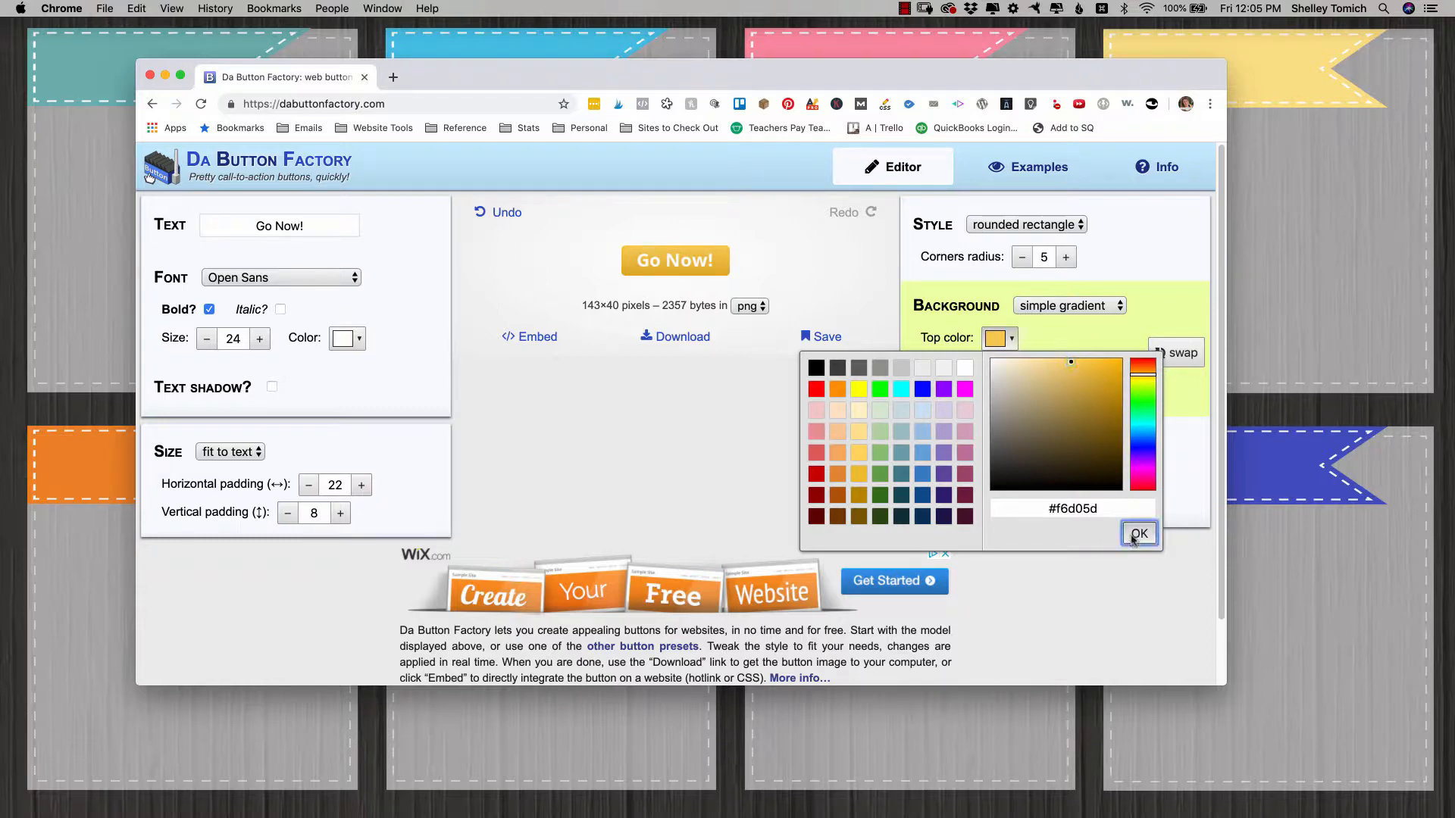
click(1138, 533)
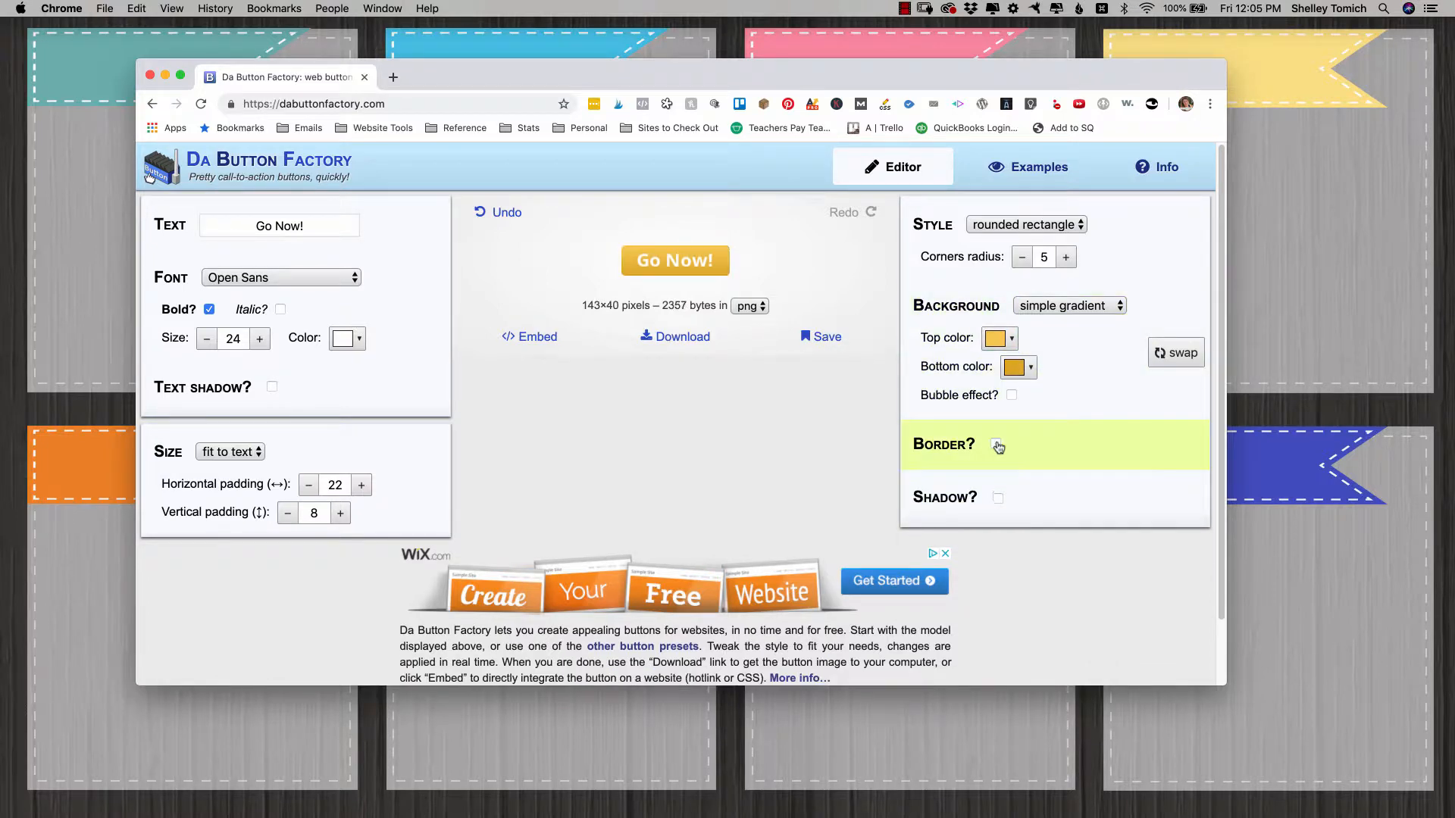
- Add a thin black border, leave the shadow off, and download button_go-now.png
click(995, 445)
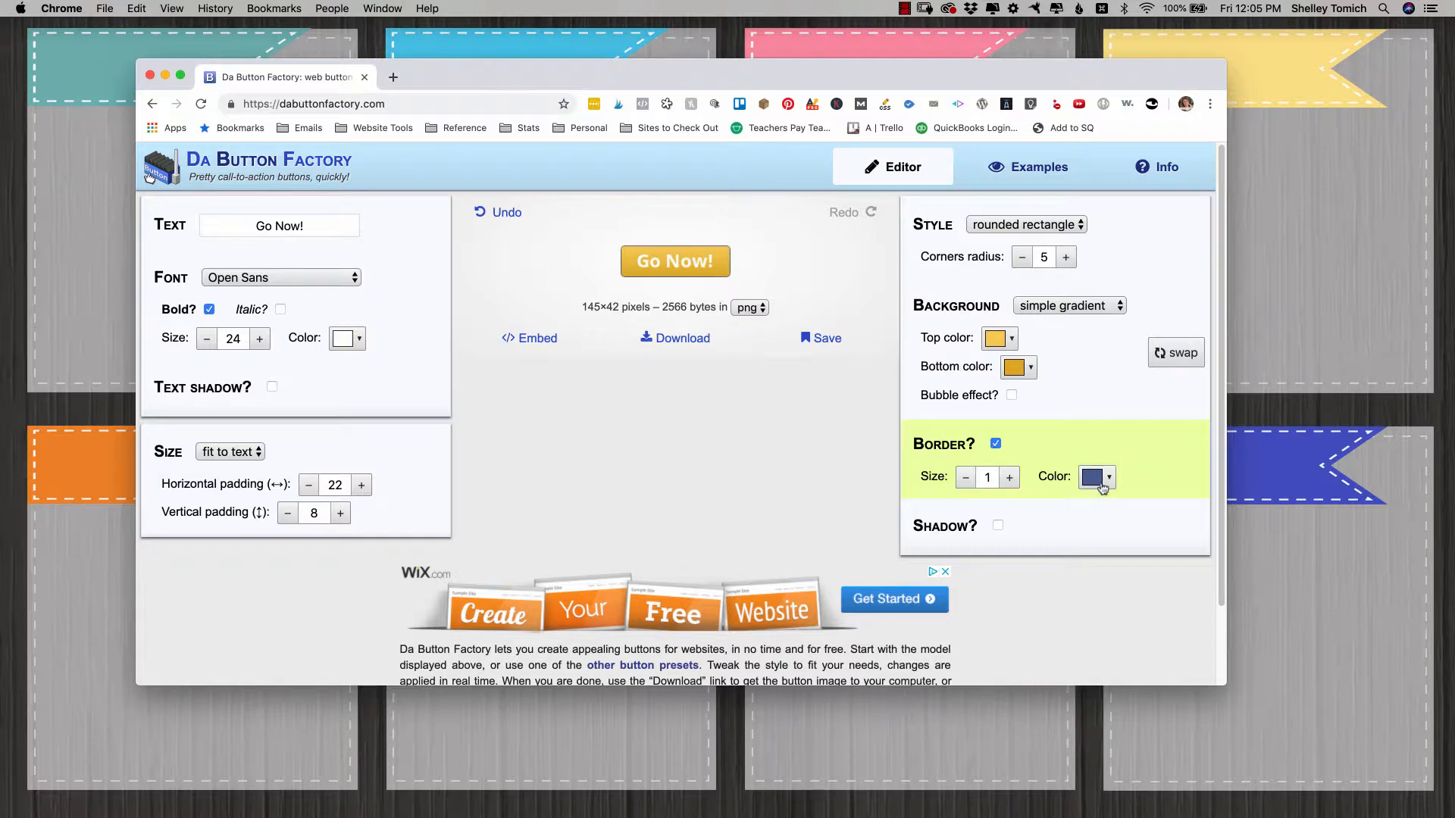
click(1108, 476)
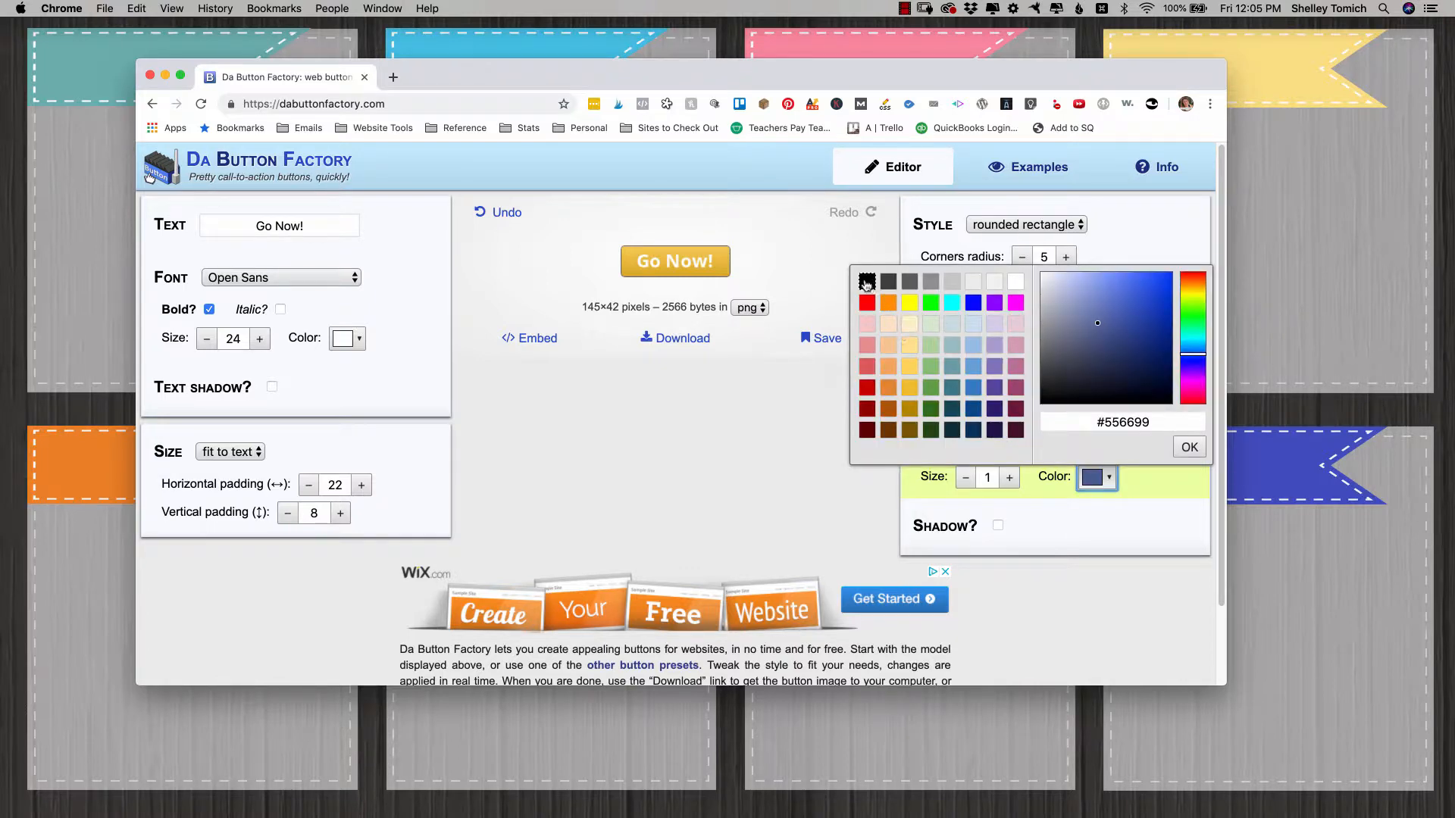
click(1189, 447)
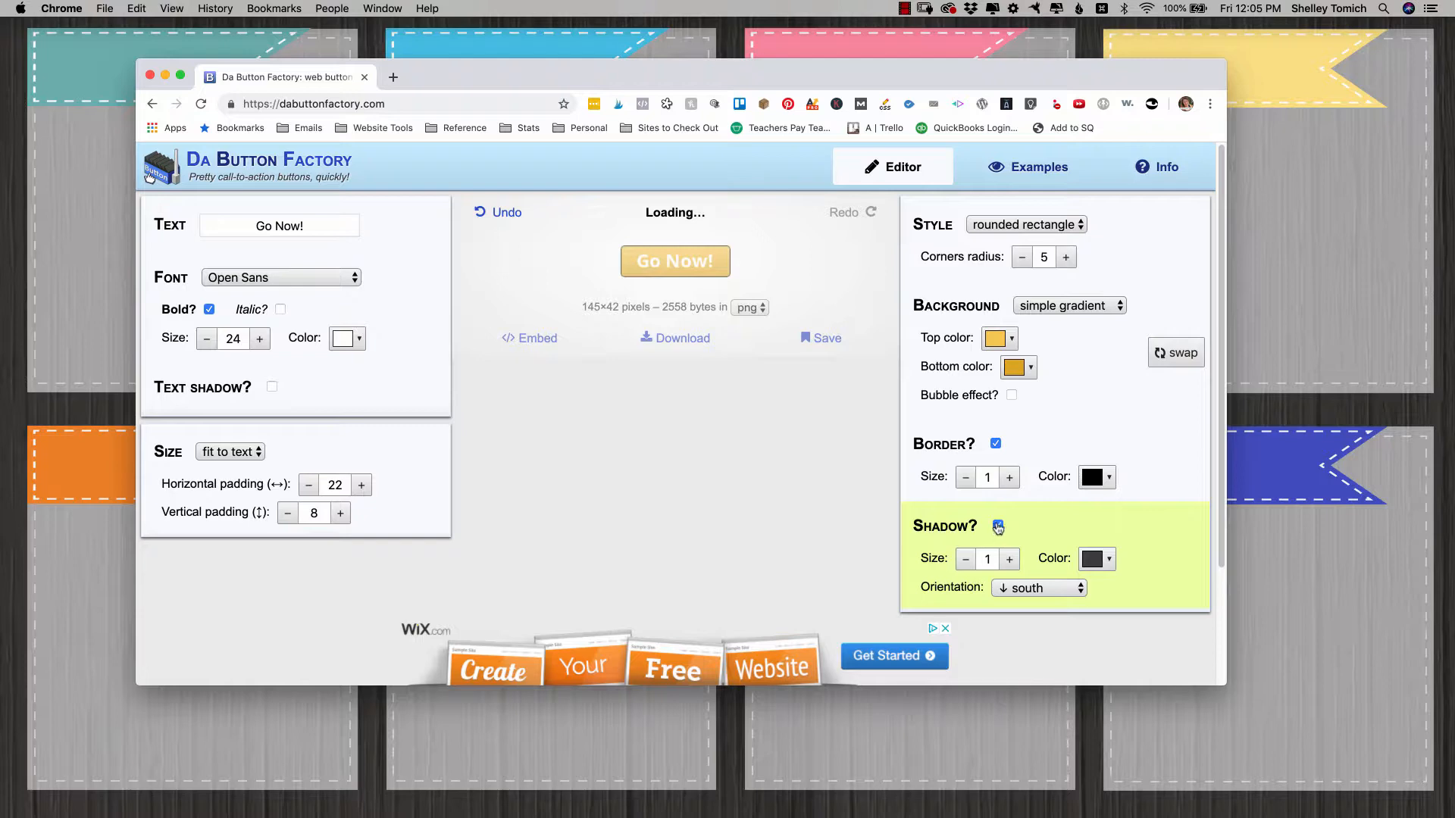
click(996, 526)
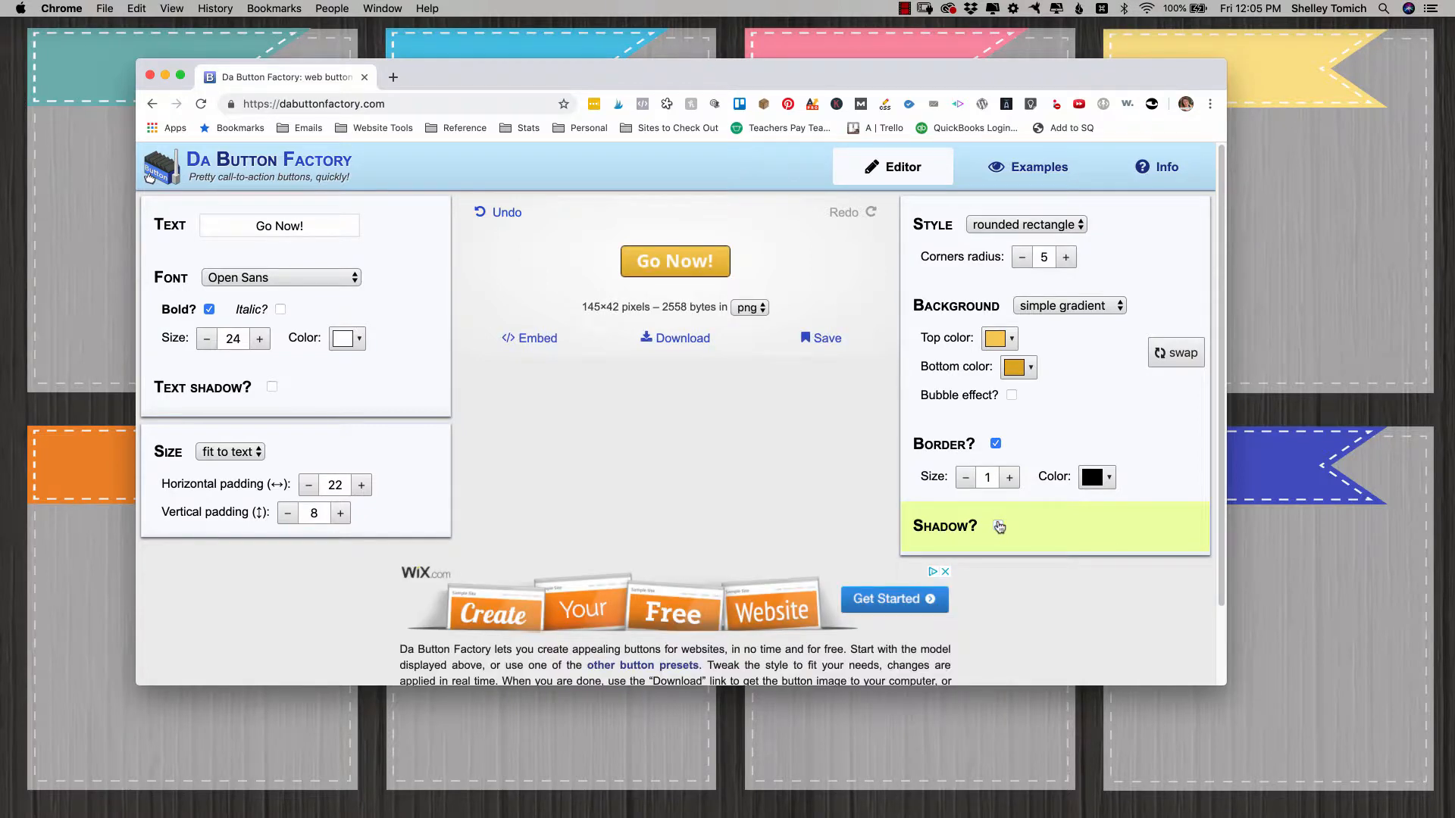
click(682, 338)
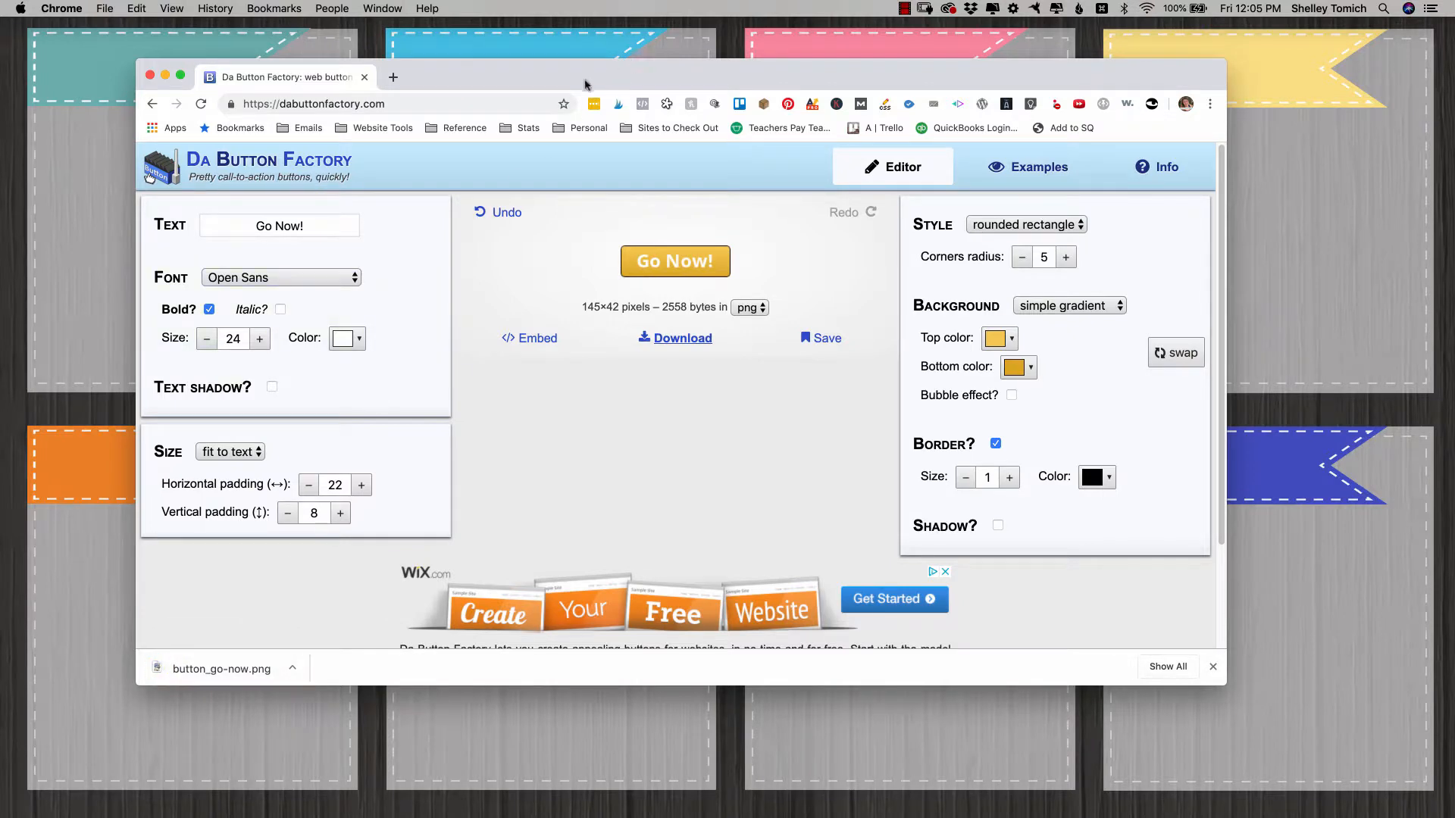
- Compose a new Gmail message to 'shell' with the subject 'Button Test'
click(572, 75)
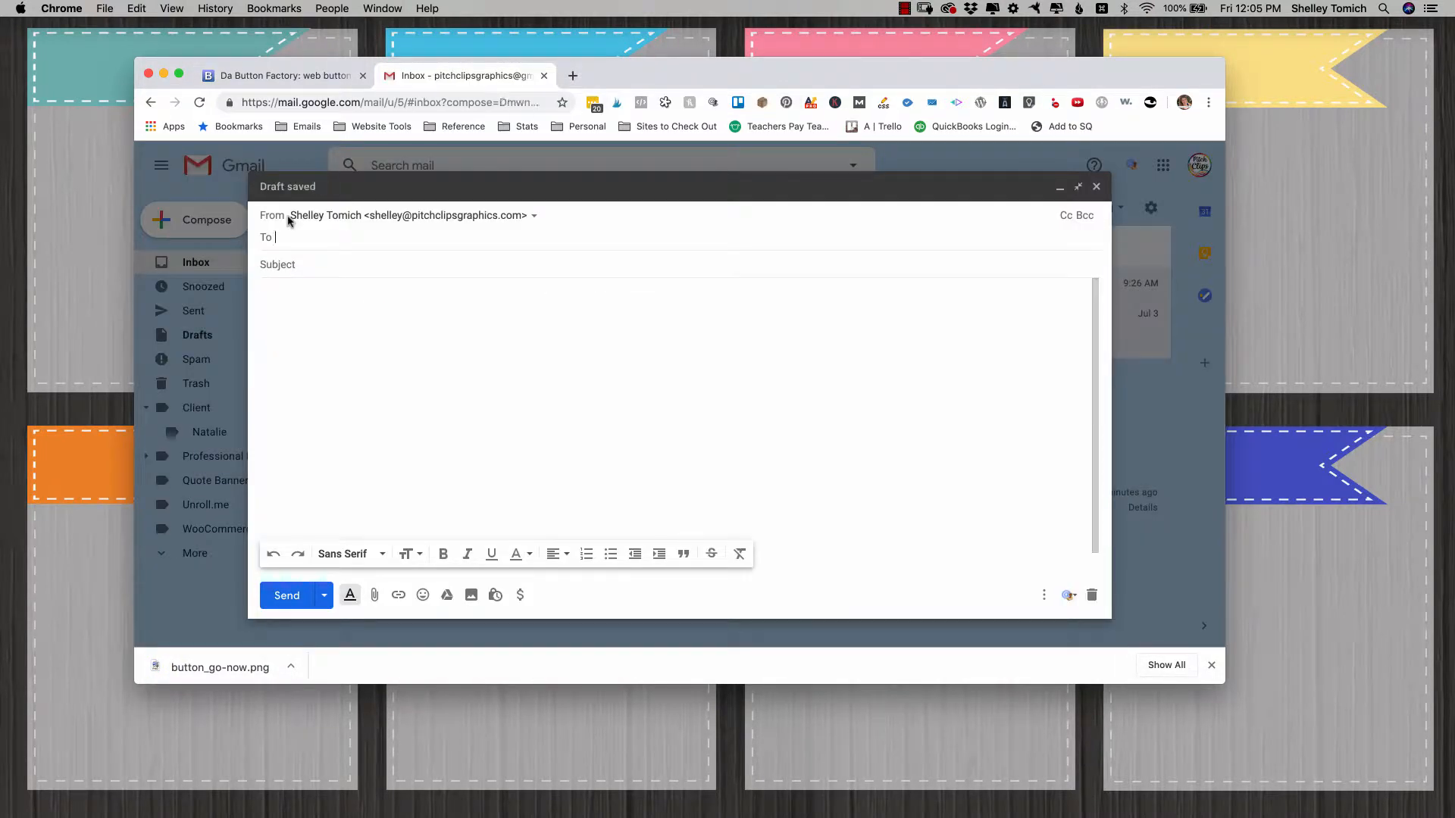
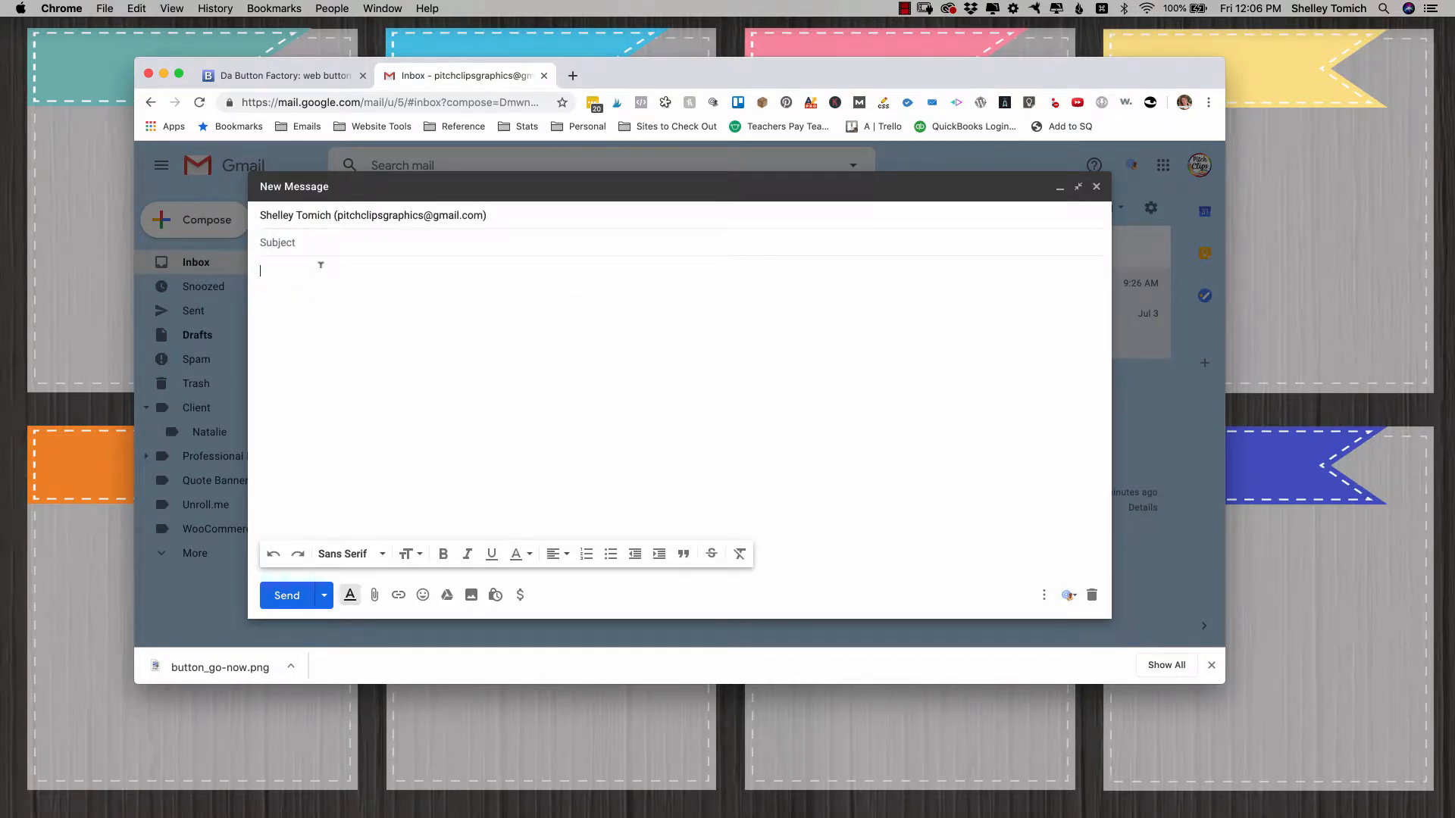
text(Button Test)
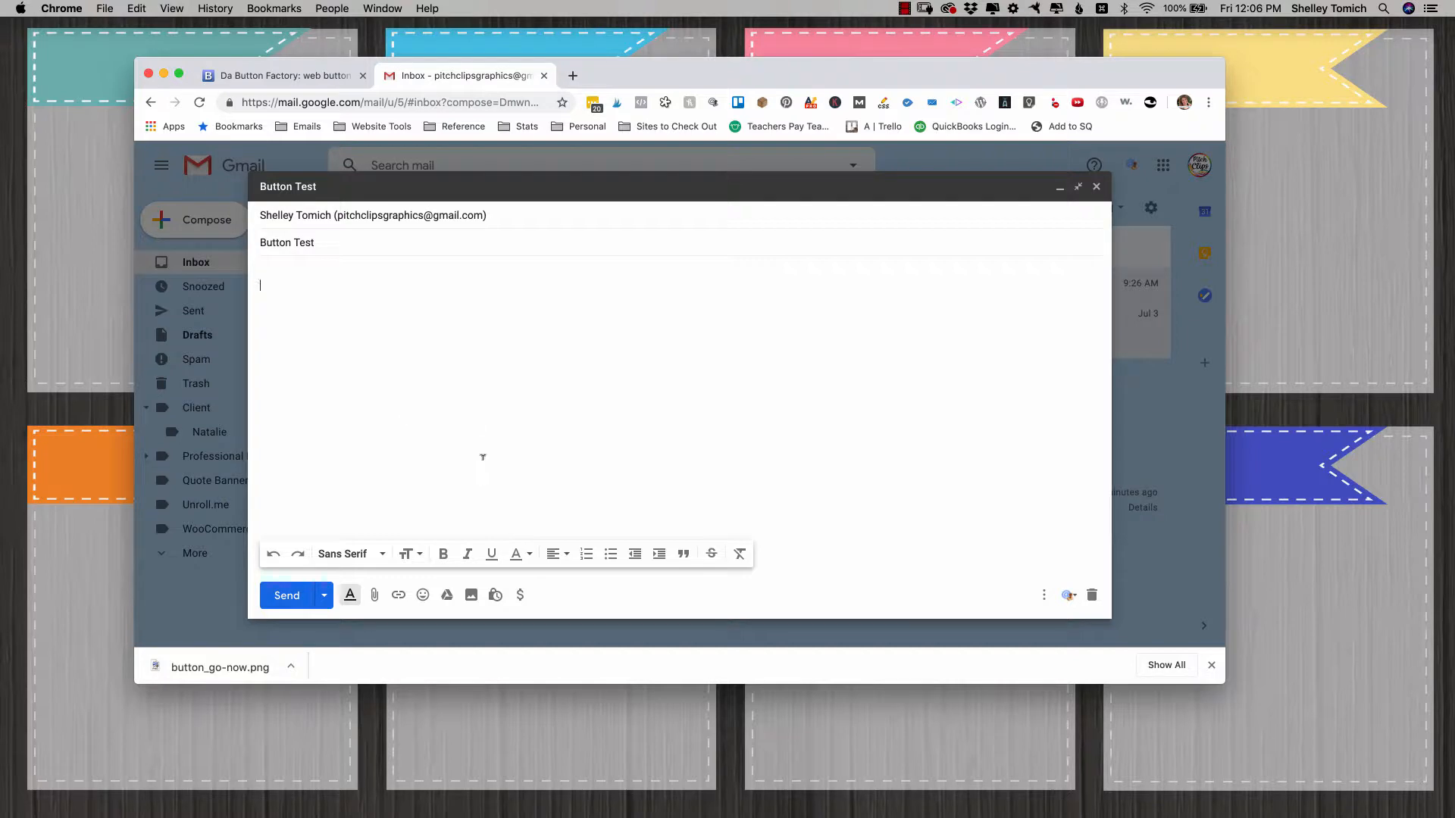
click(470, 595)
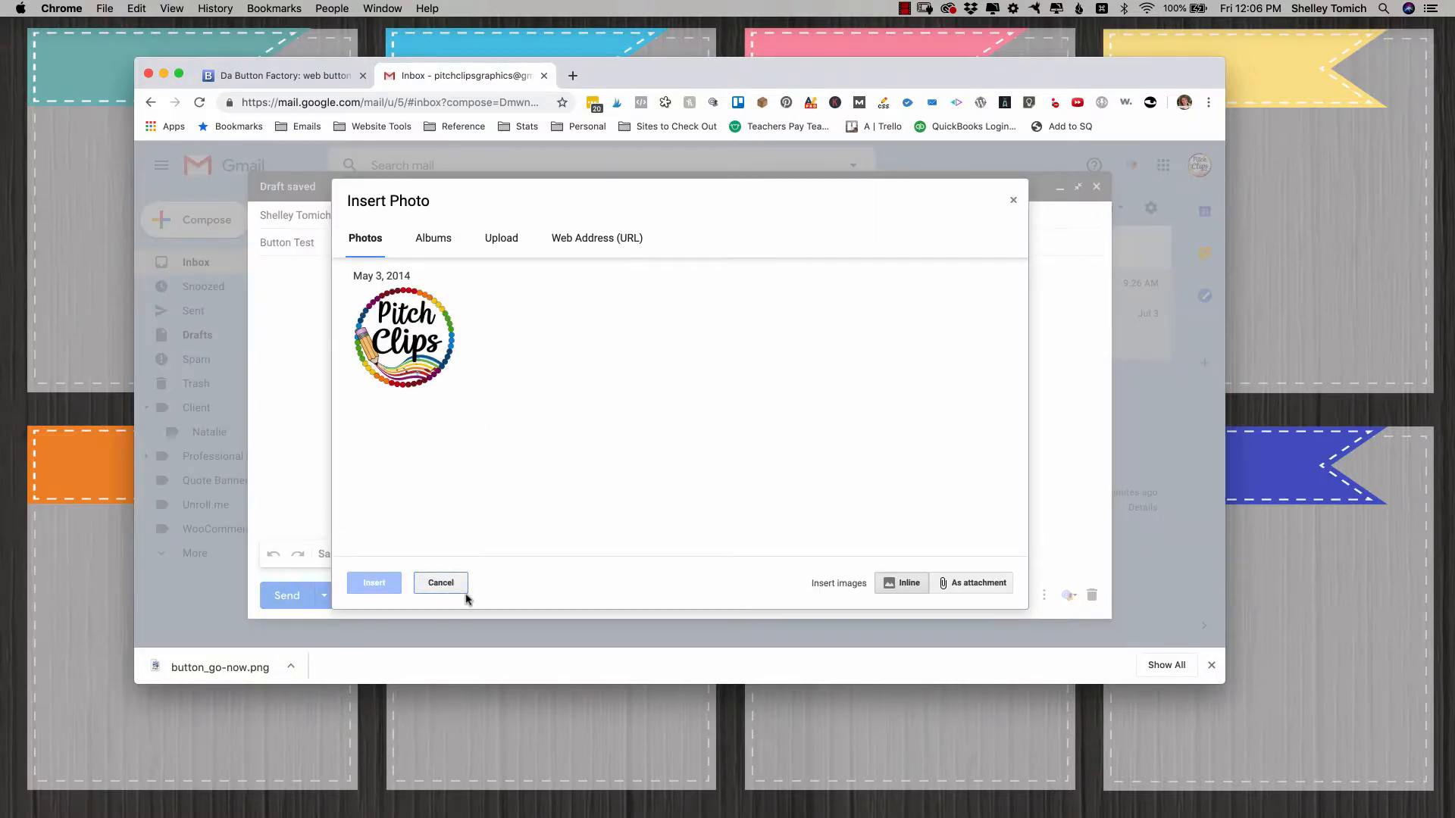
- Upload button_go-now.png and insert it inline into the email body
click(501, 237)
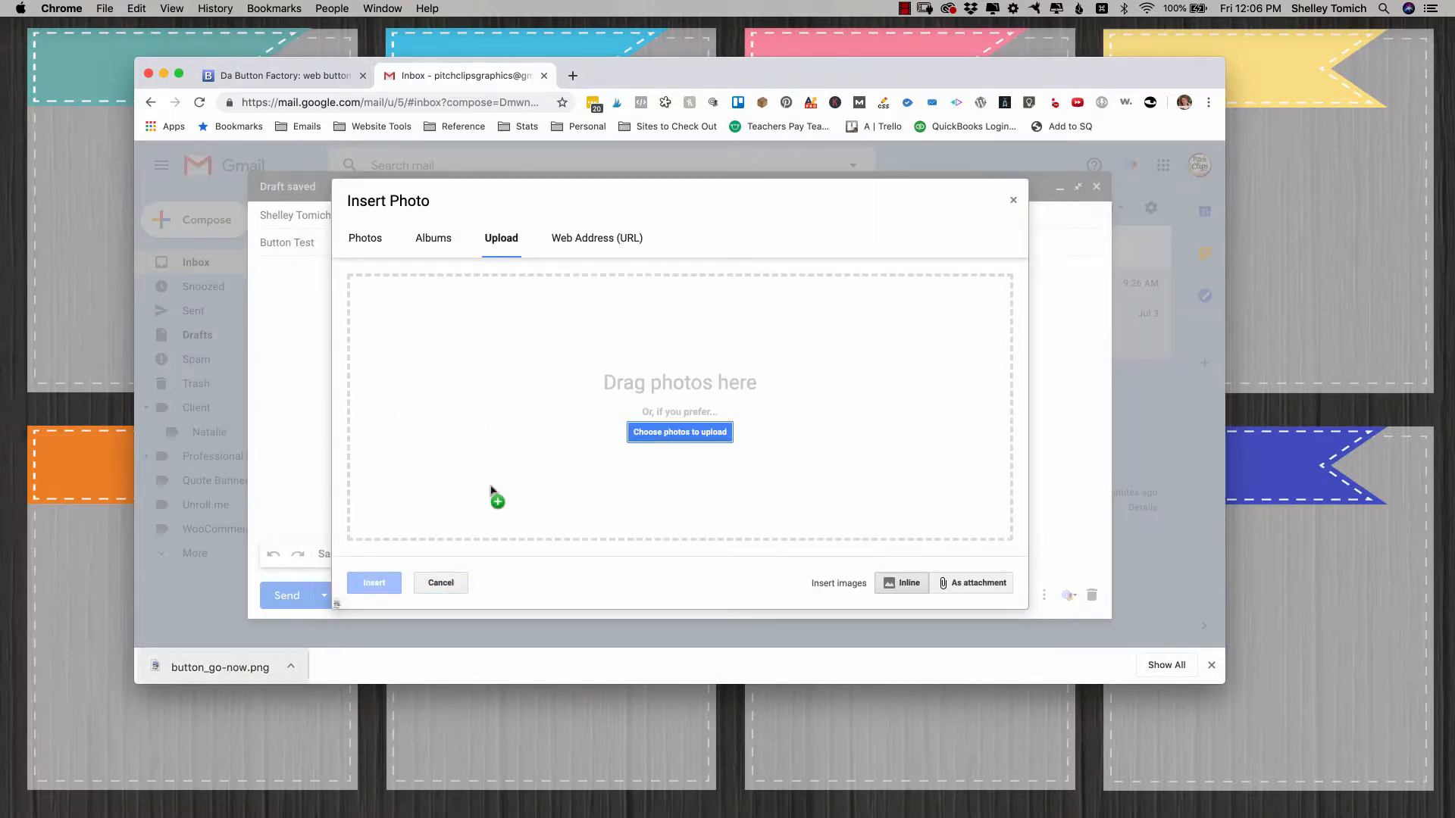
click(373, 582)
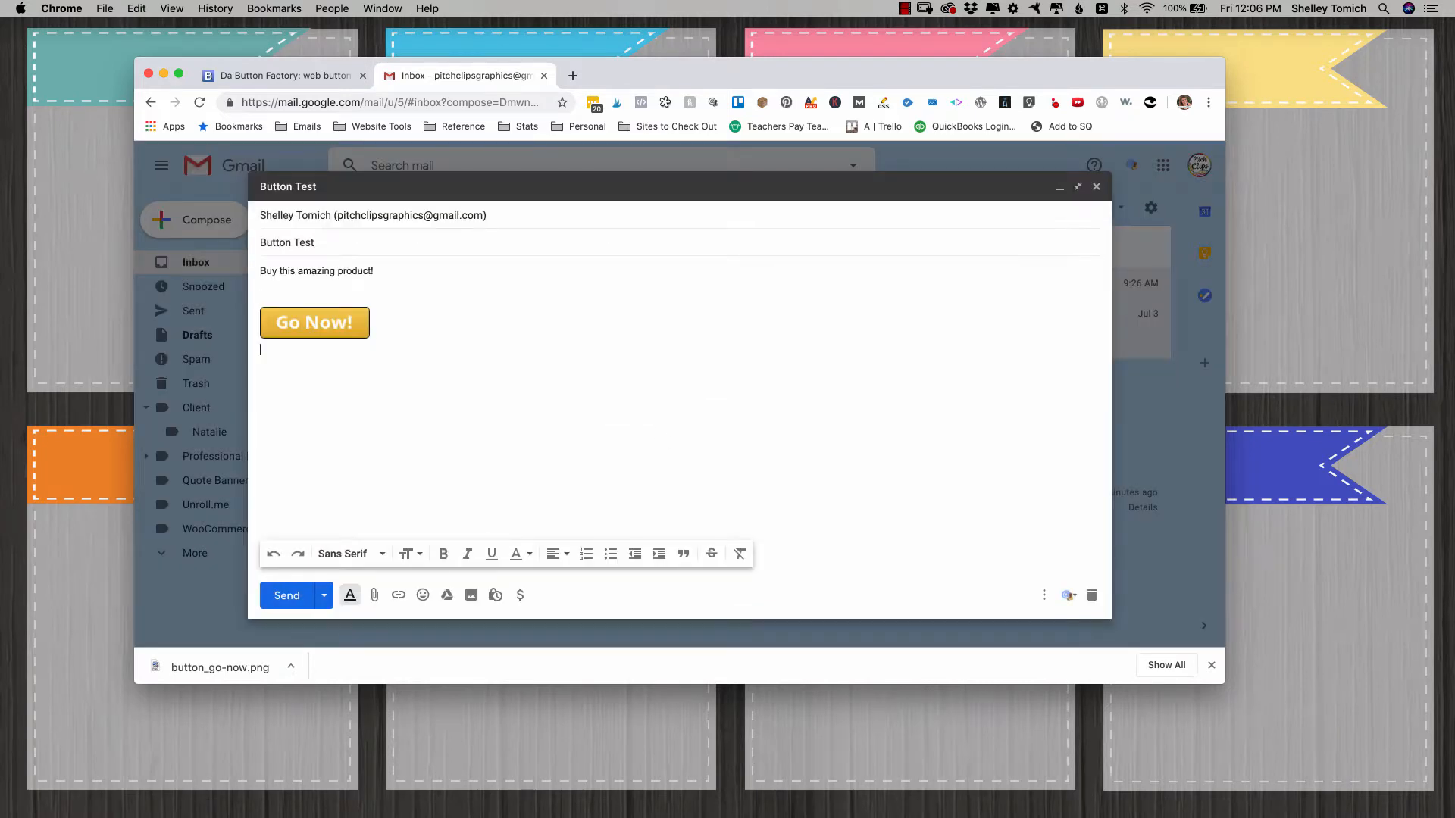
click(314, 322)
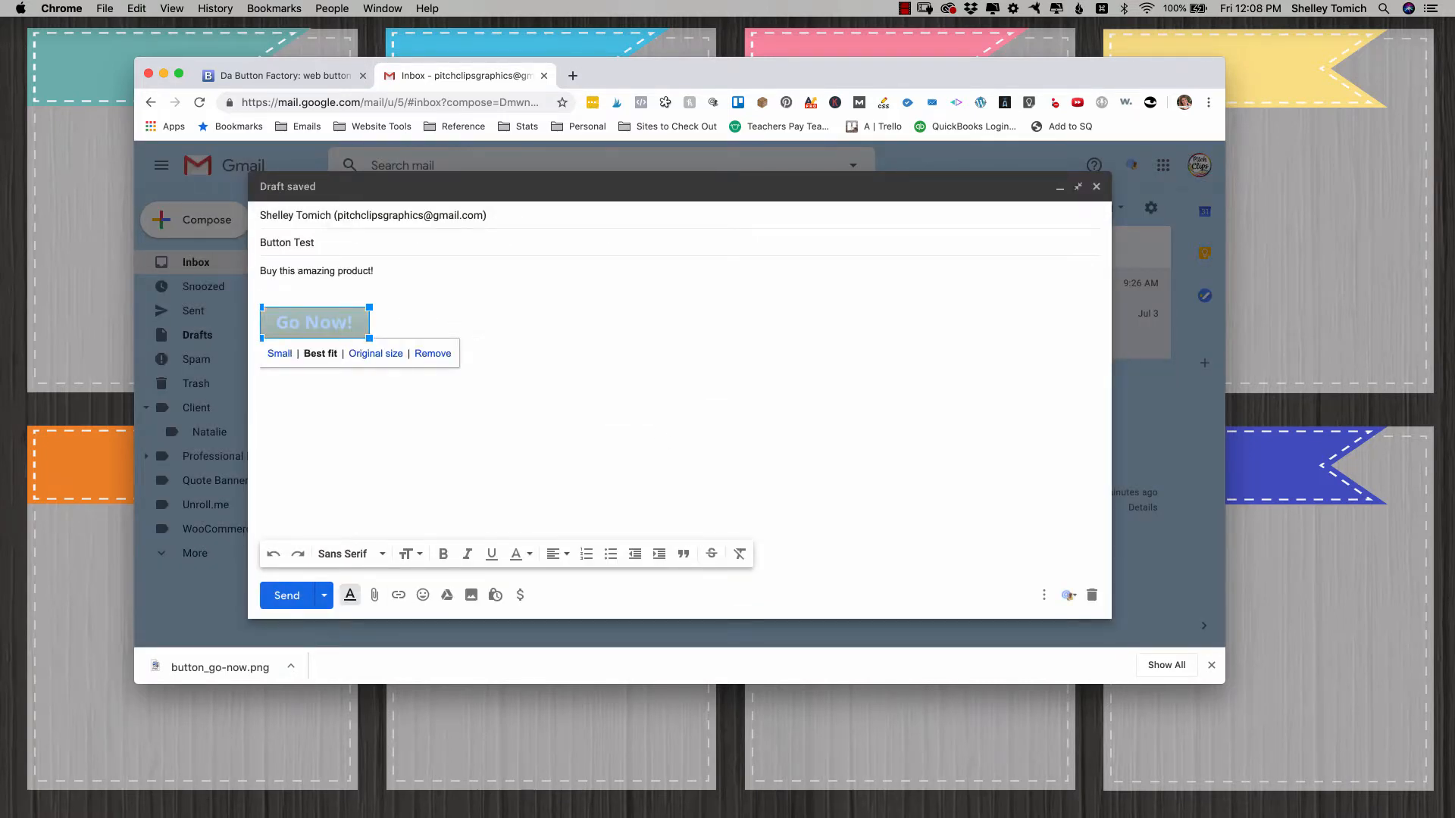
- Add the line 'Just do it!' and link the button image to an https URL
text(Just do it!)
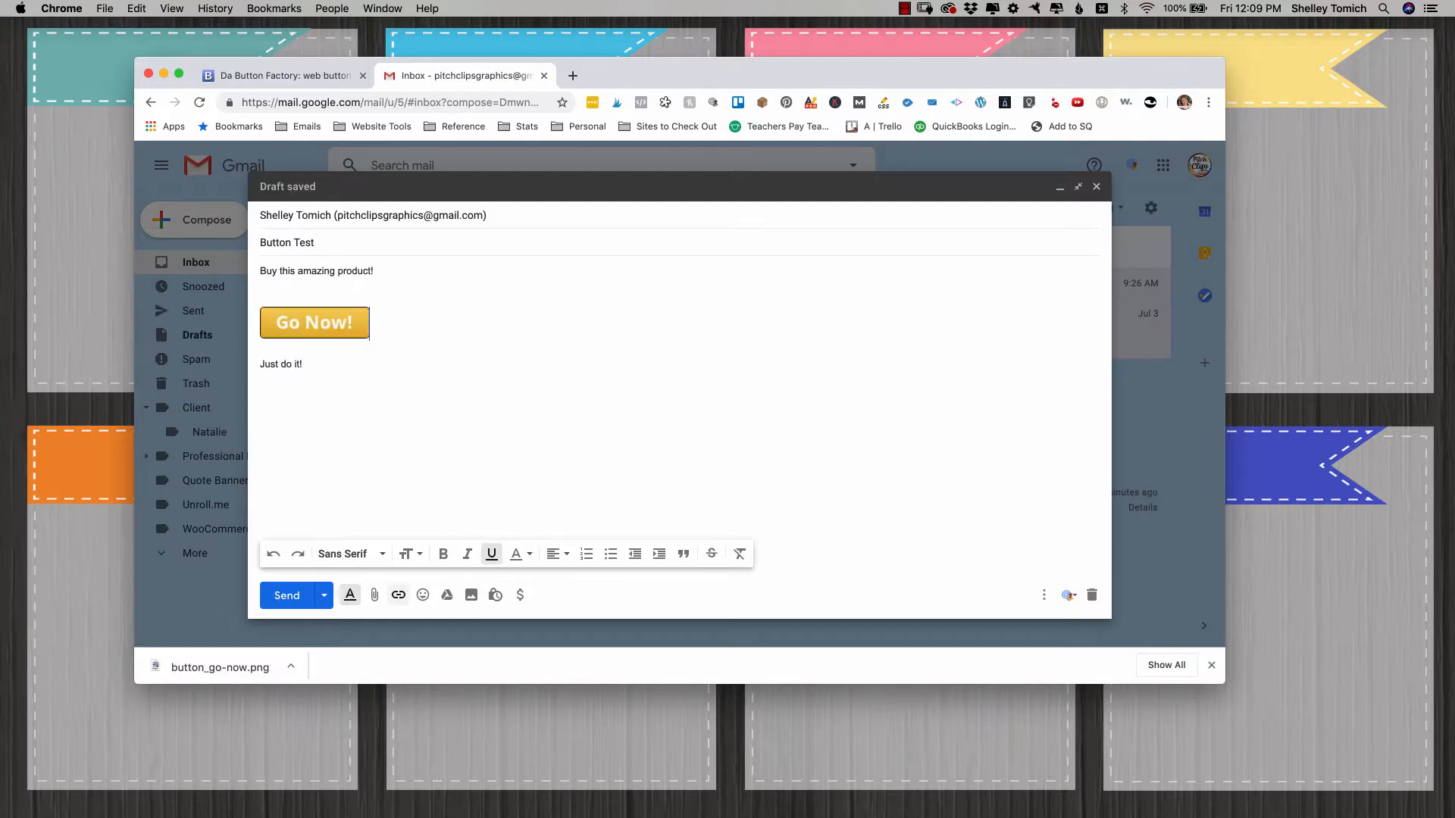
click(315, 322)
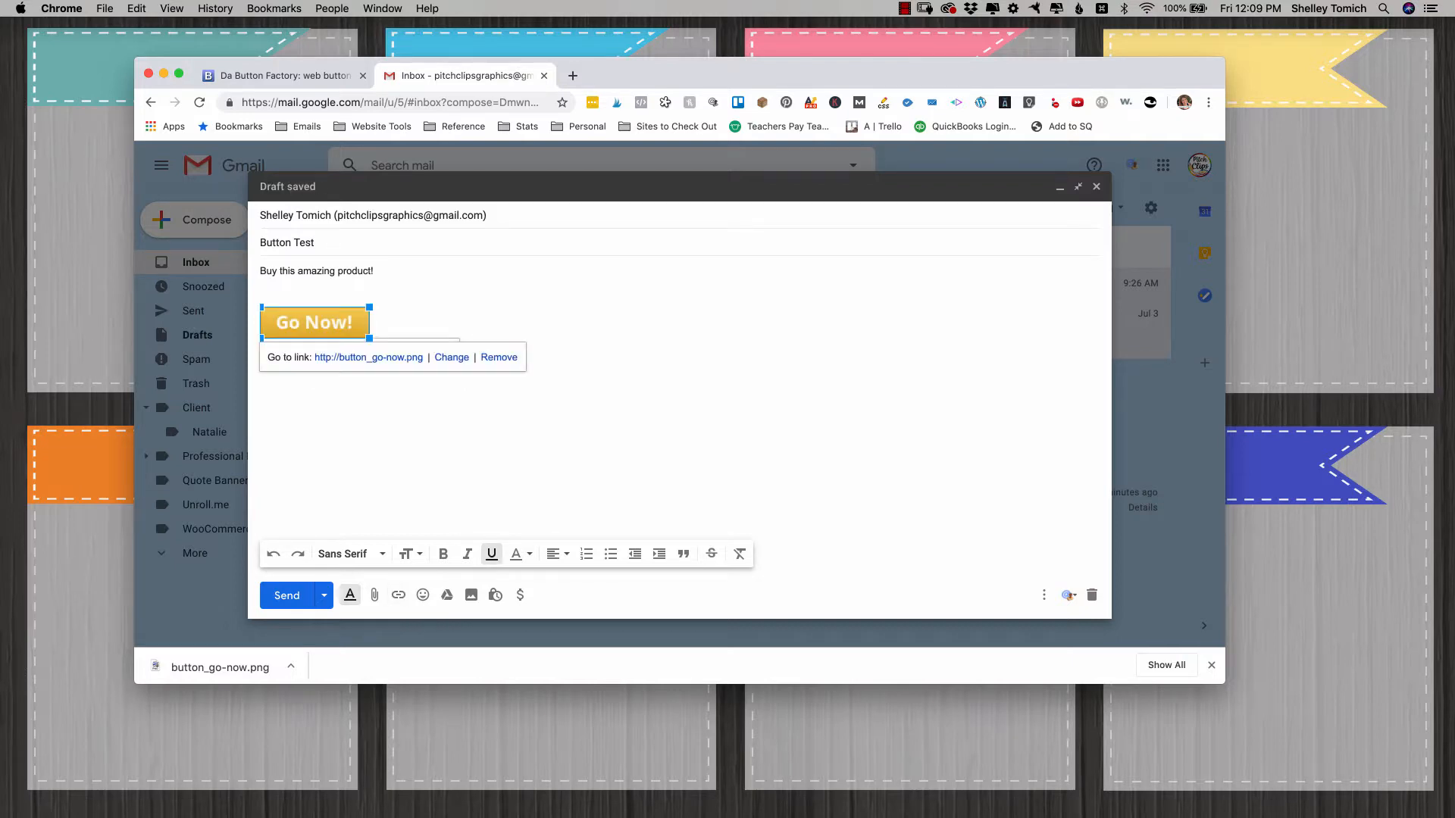
click(452, 357)
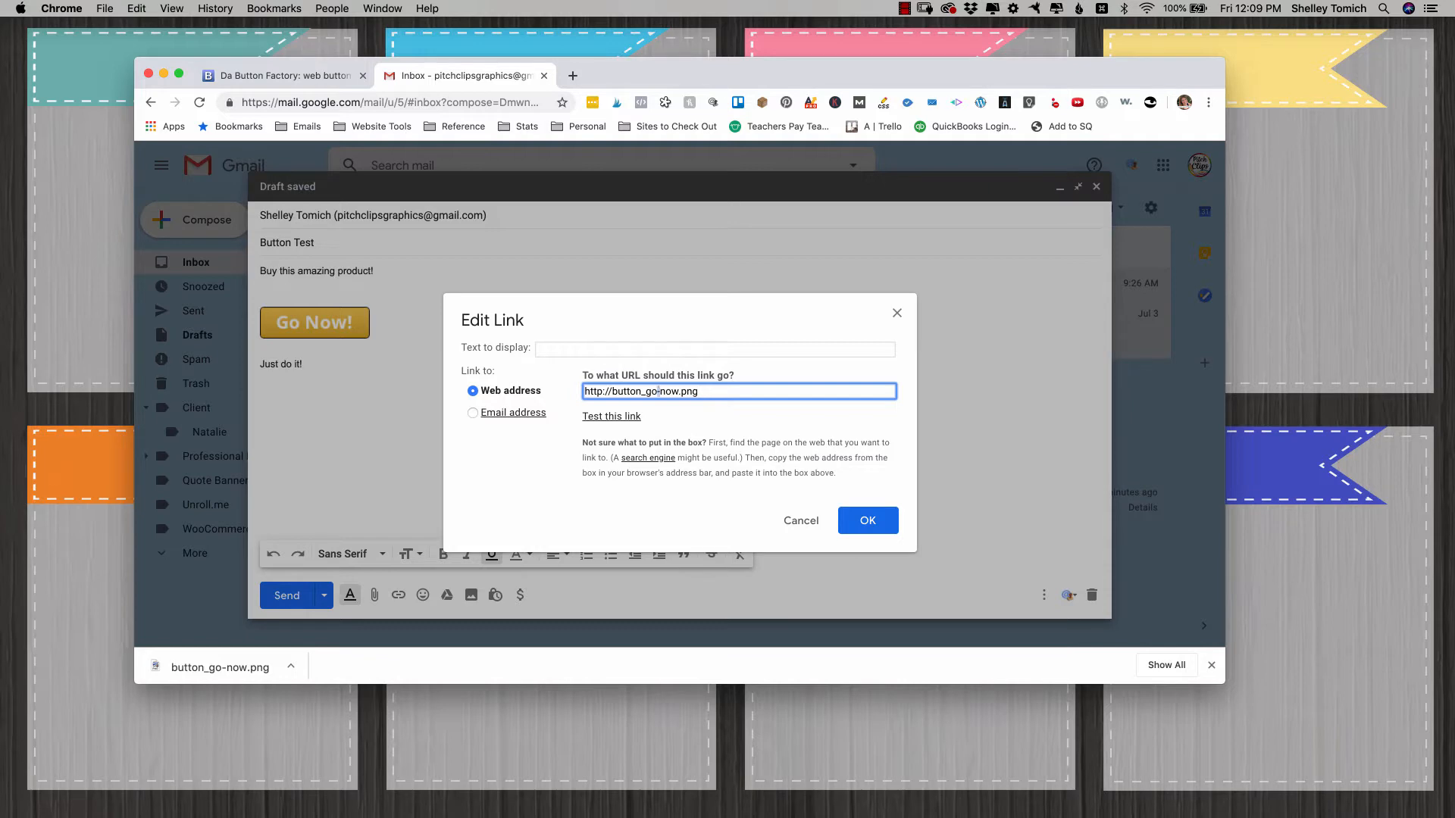
text(https:)
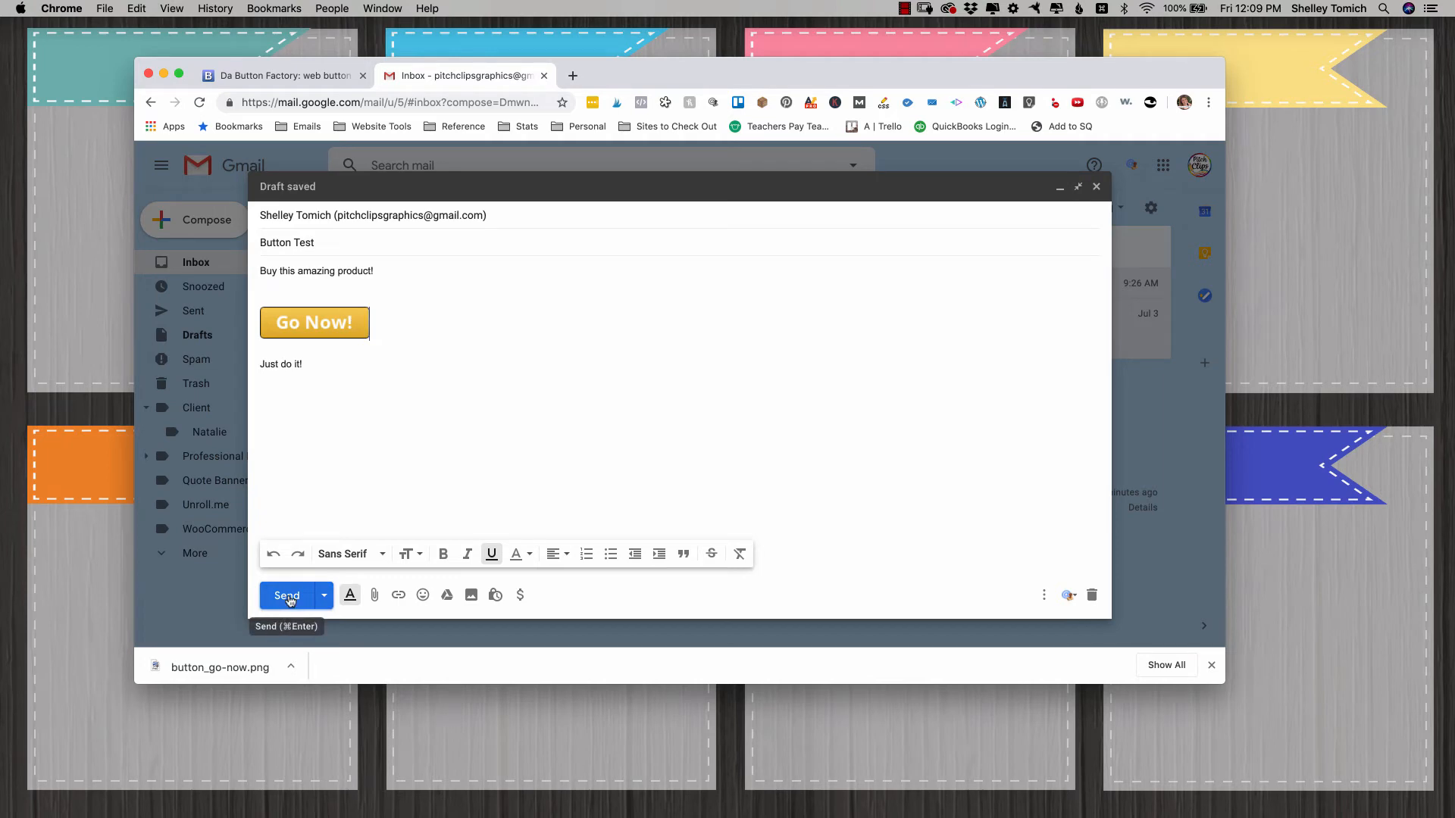
- Send the email, then test the button's link in the received message
click(286, 595)
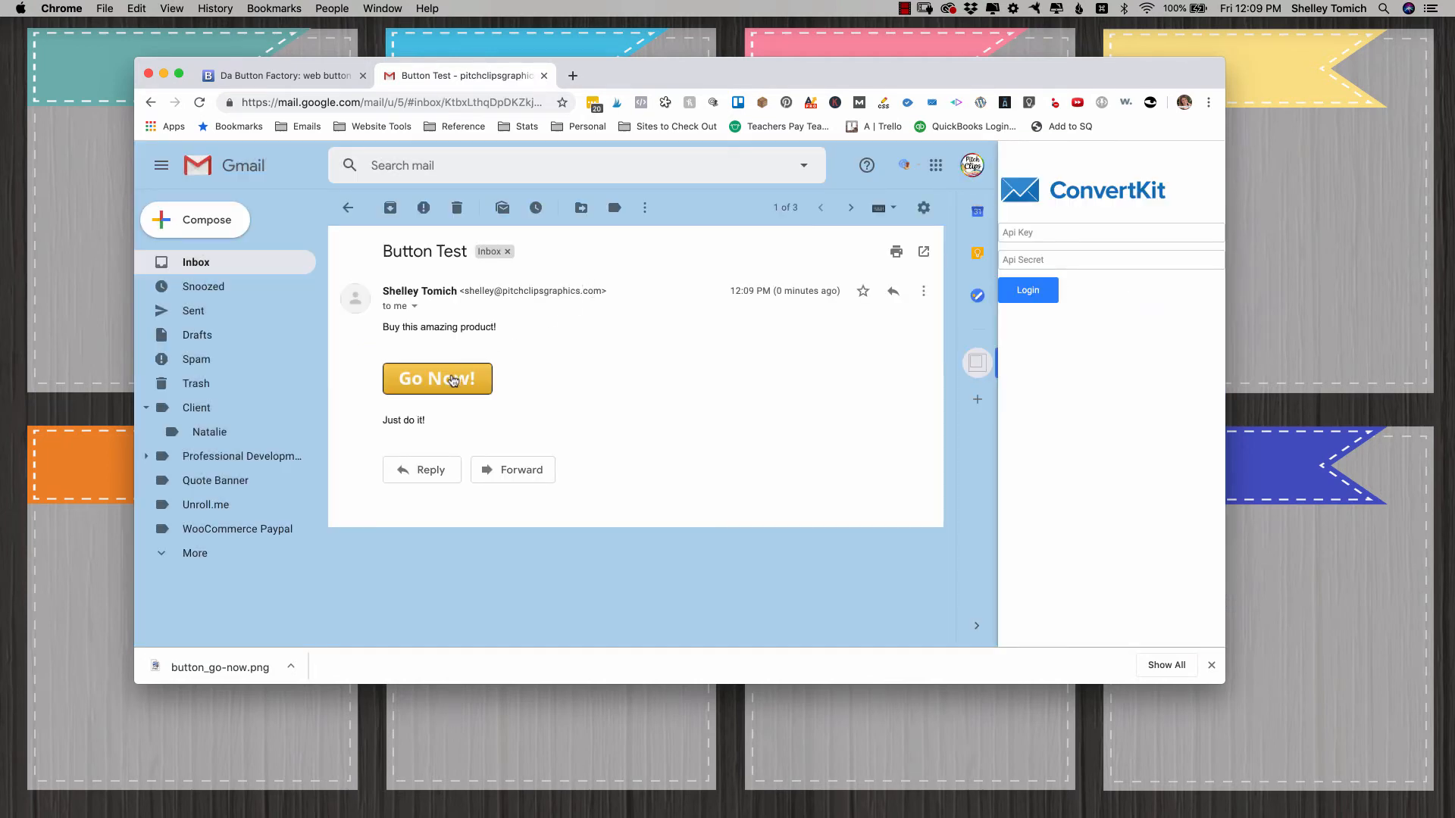
click(437, 379)
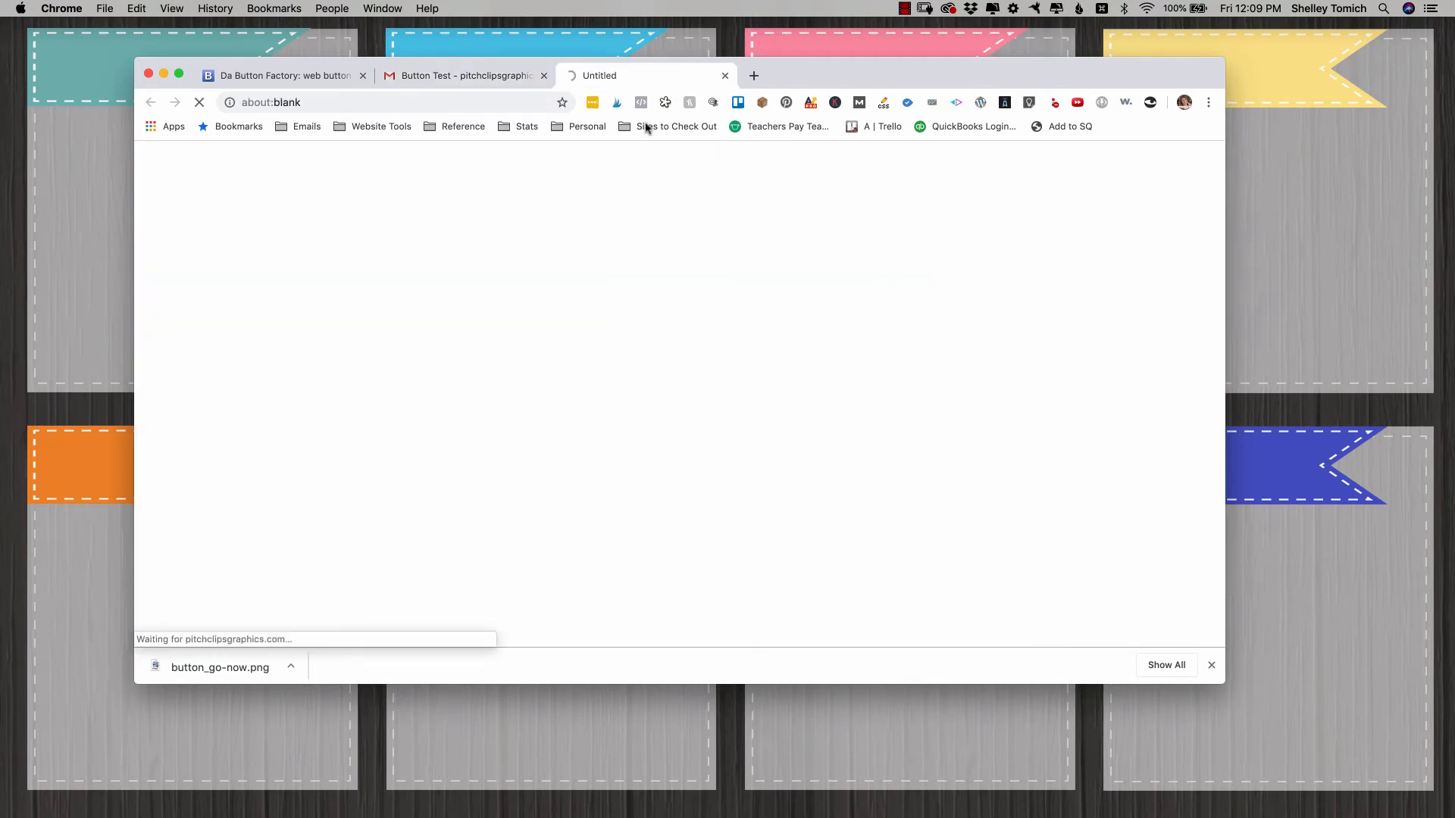
click(459, 75)
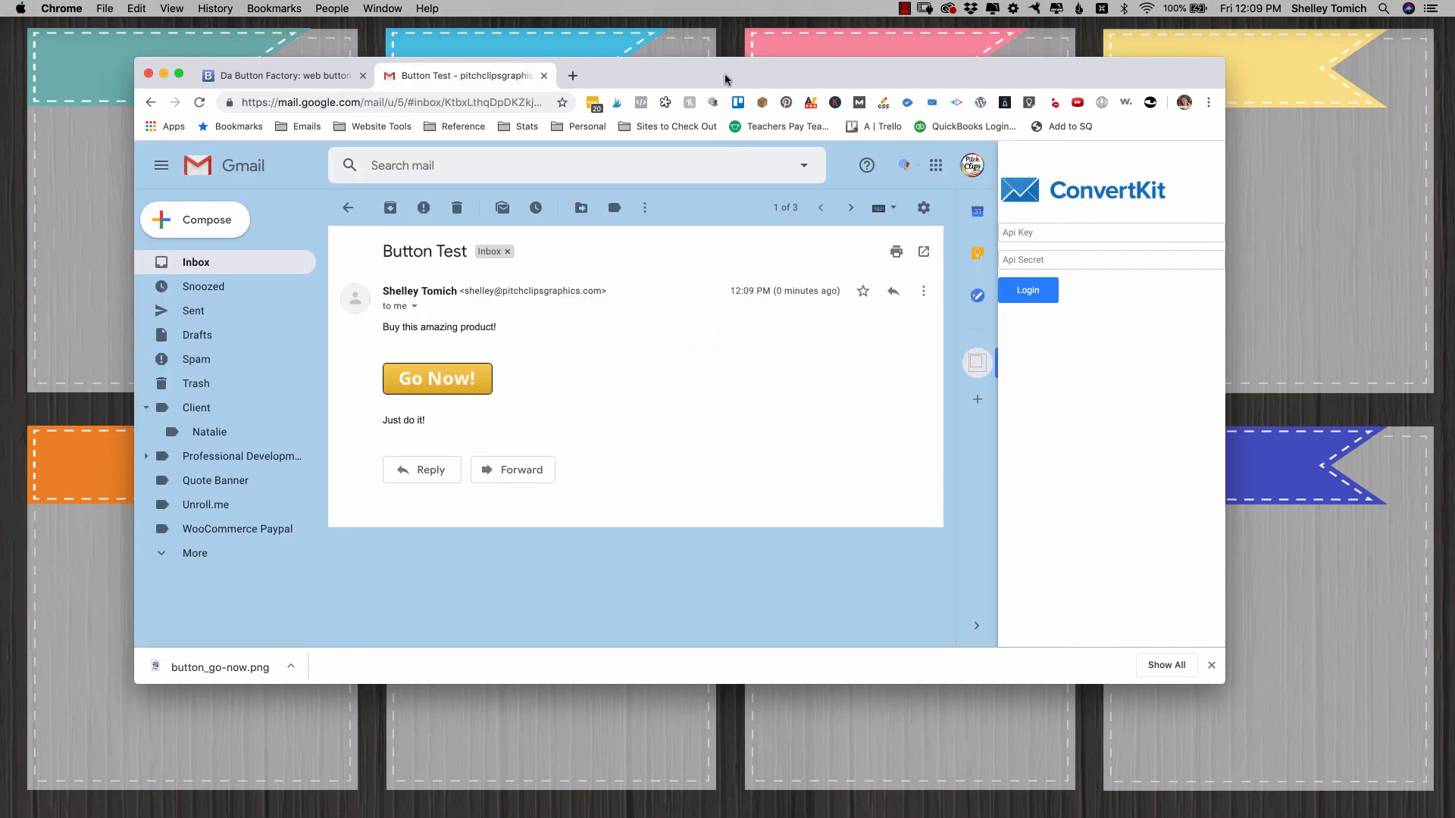